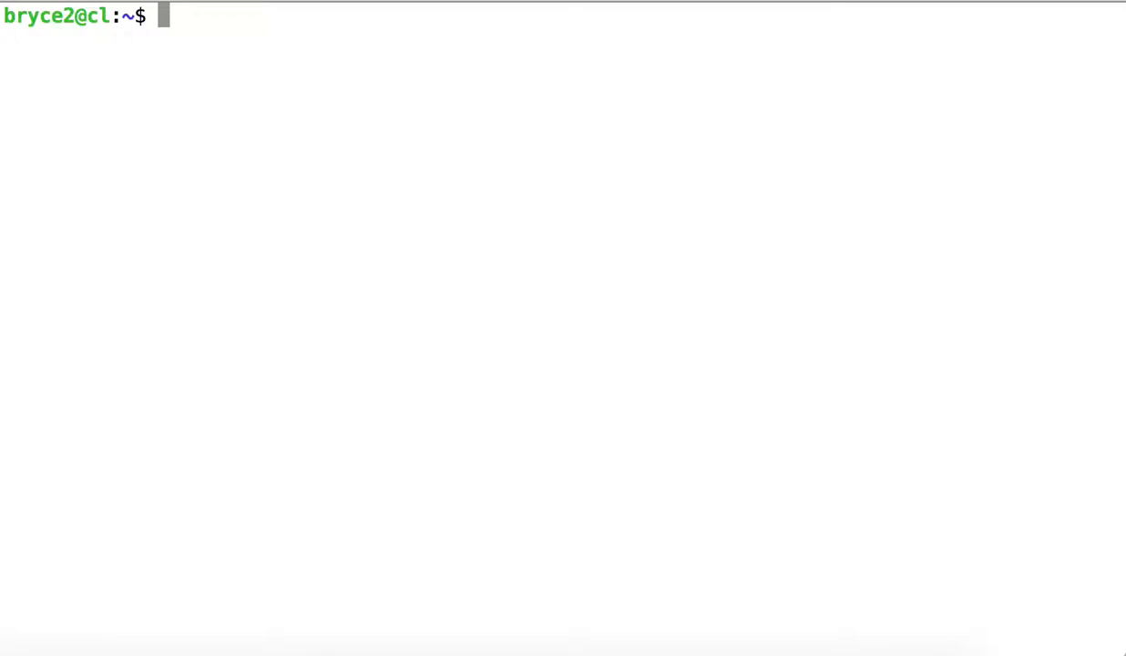
Step: Launch Vim on myerror.py from the shell prompt
type("vim my")
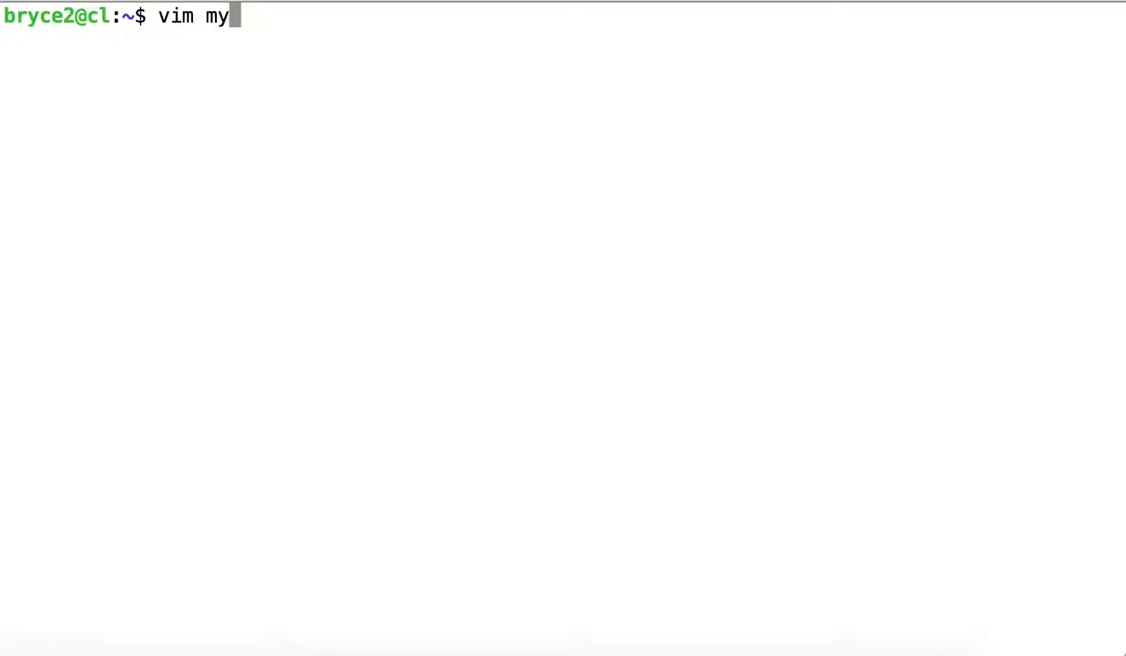
type("error.py")
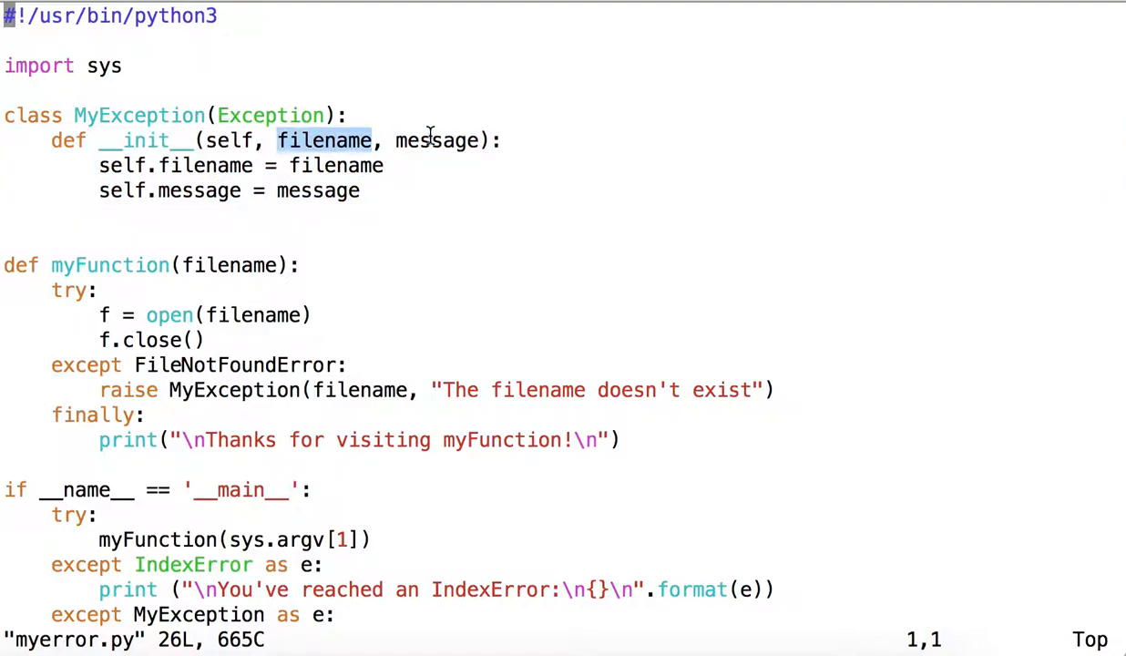
double_click(437, 140)
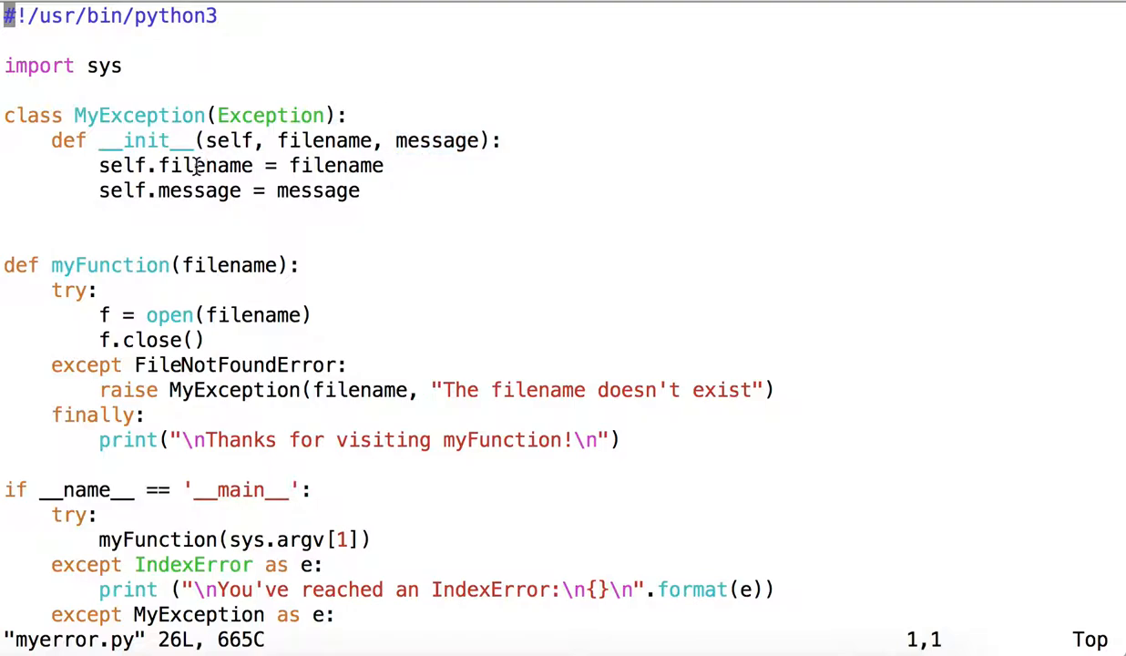
double_click(169, 191)
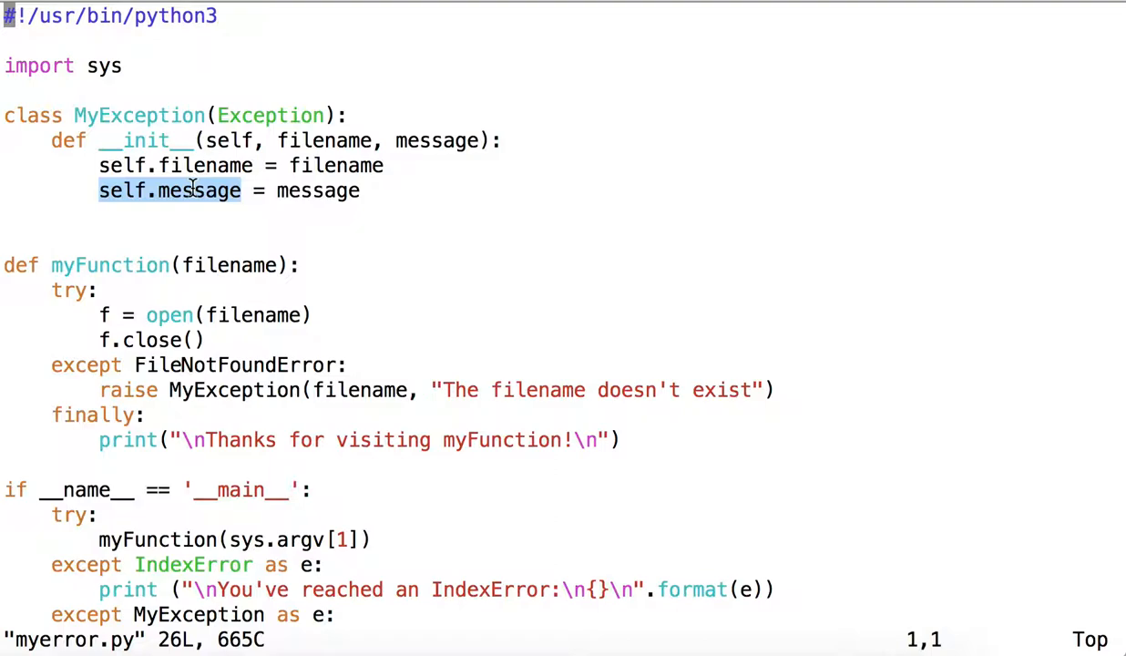
mouse_move(240, 131)
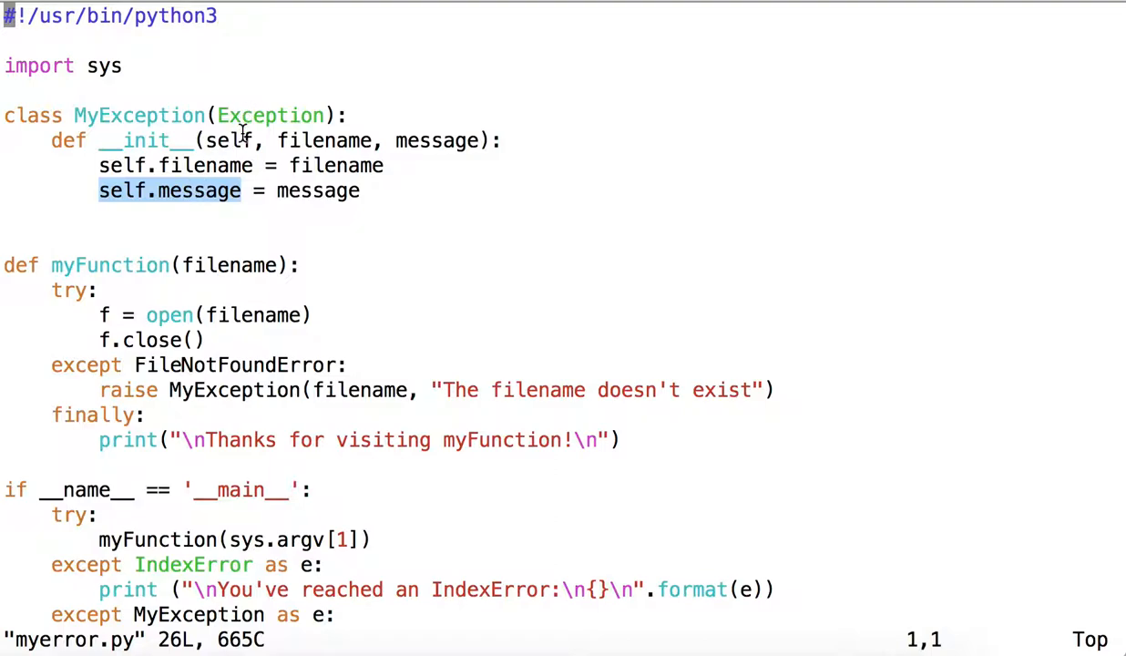
mouse_move(246, 264)
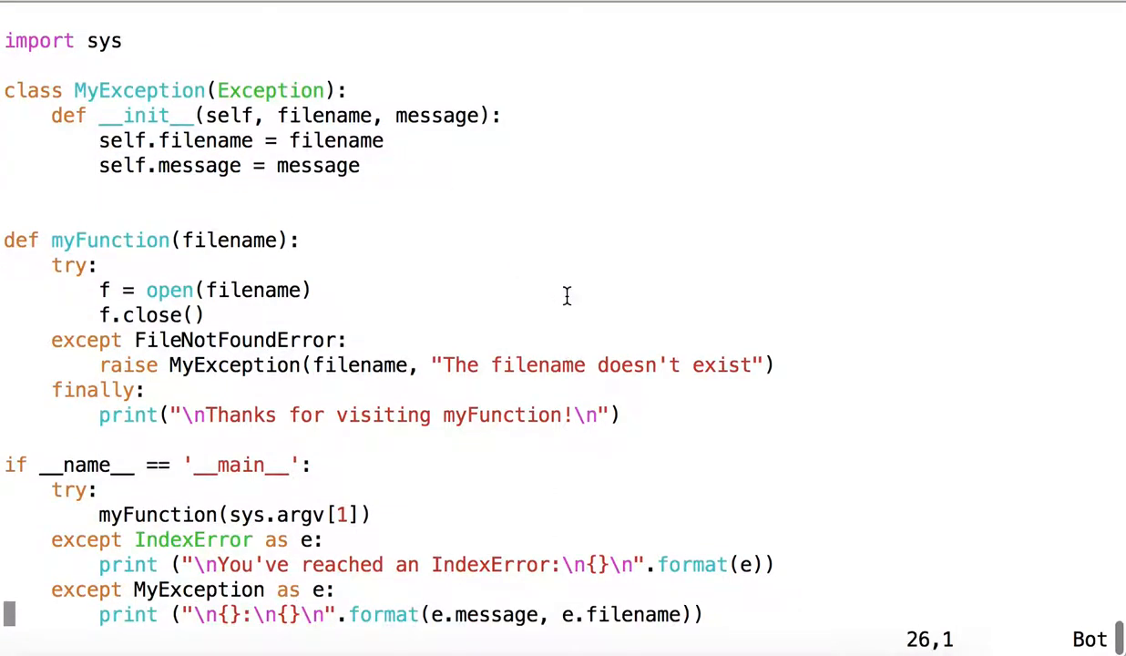
left_click_drag(215, 313, 620, 415)
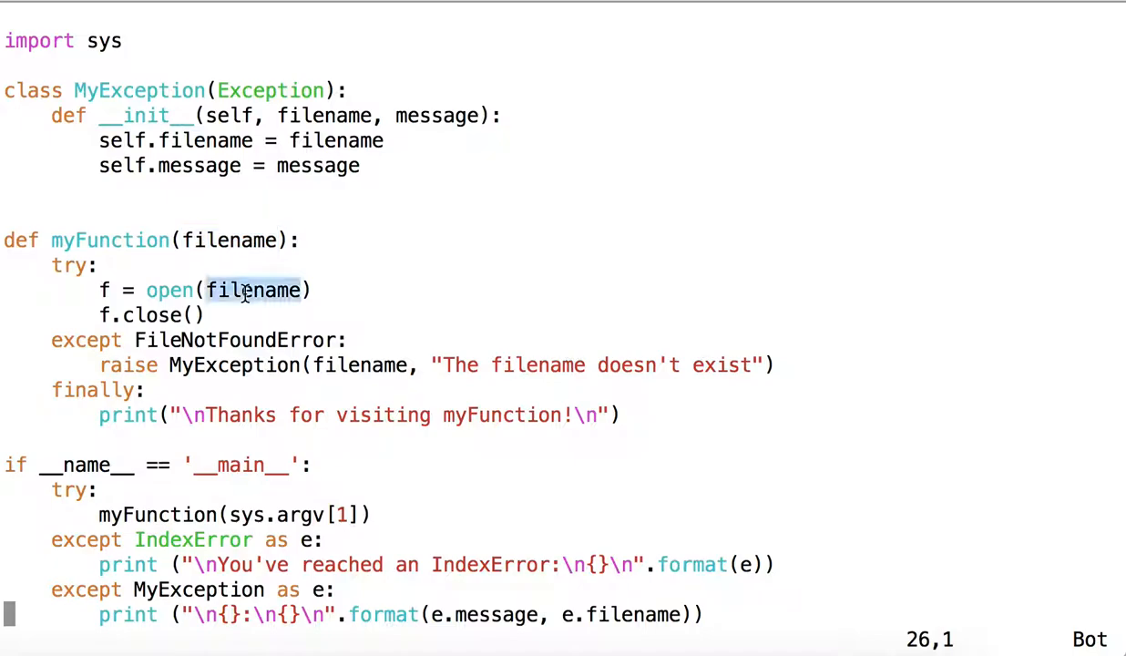
double_click(253, 290)
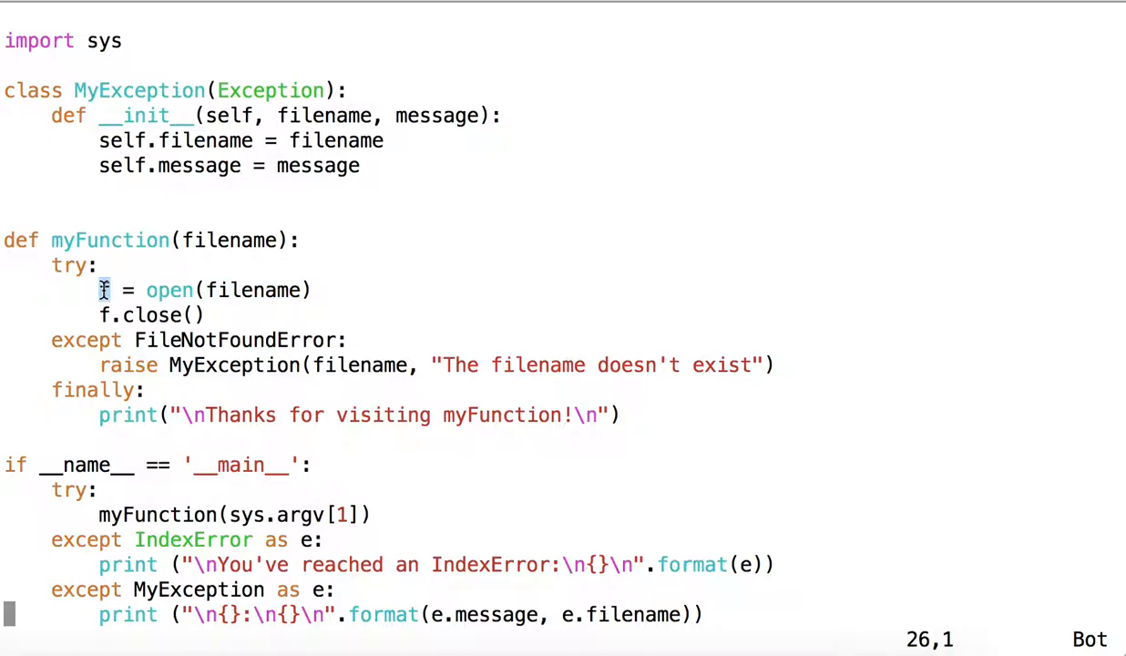
double_click(142, 315)
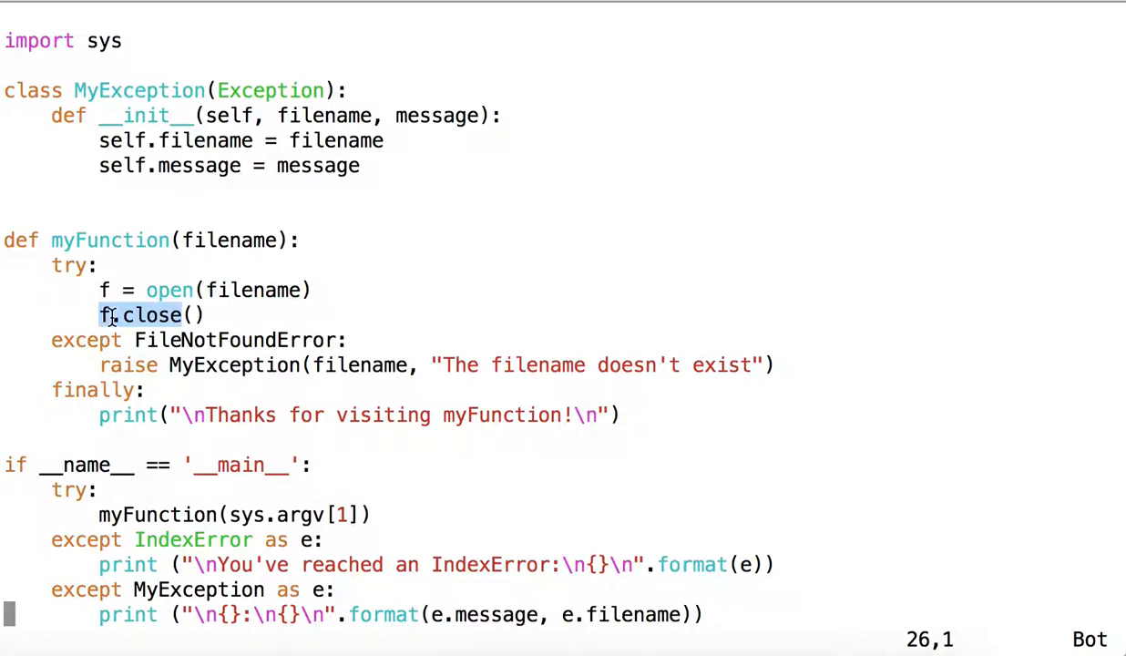
double_click(235, 340)
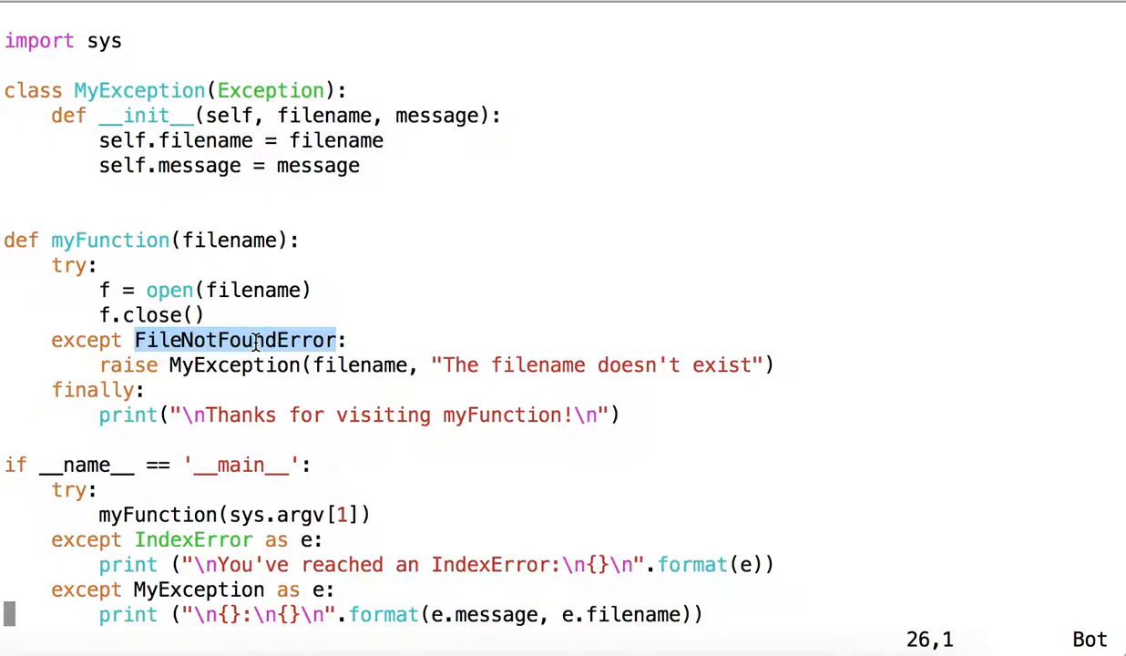
mouse_move(392, 307)
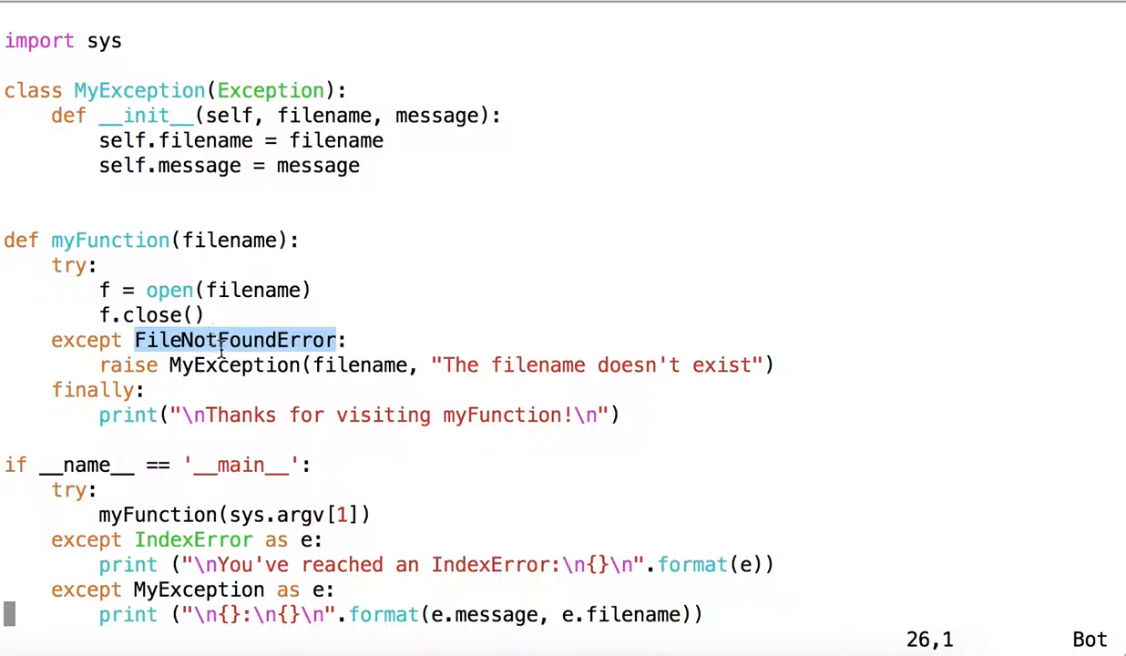
left_click(233, 365)
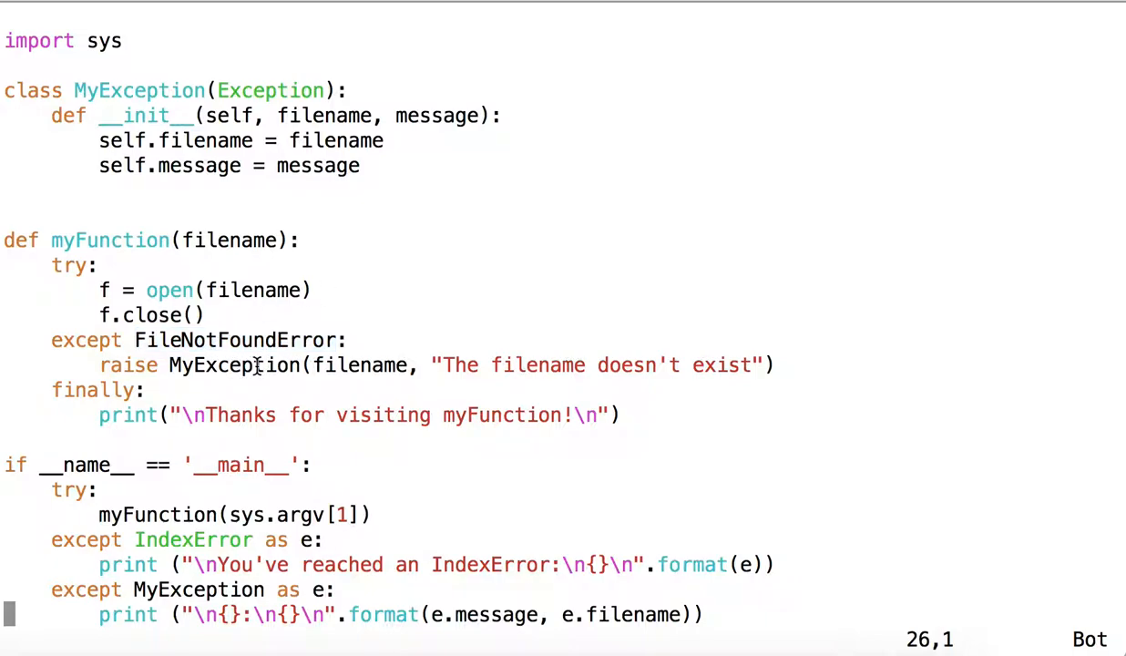
double_click(235, 364)
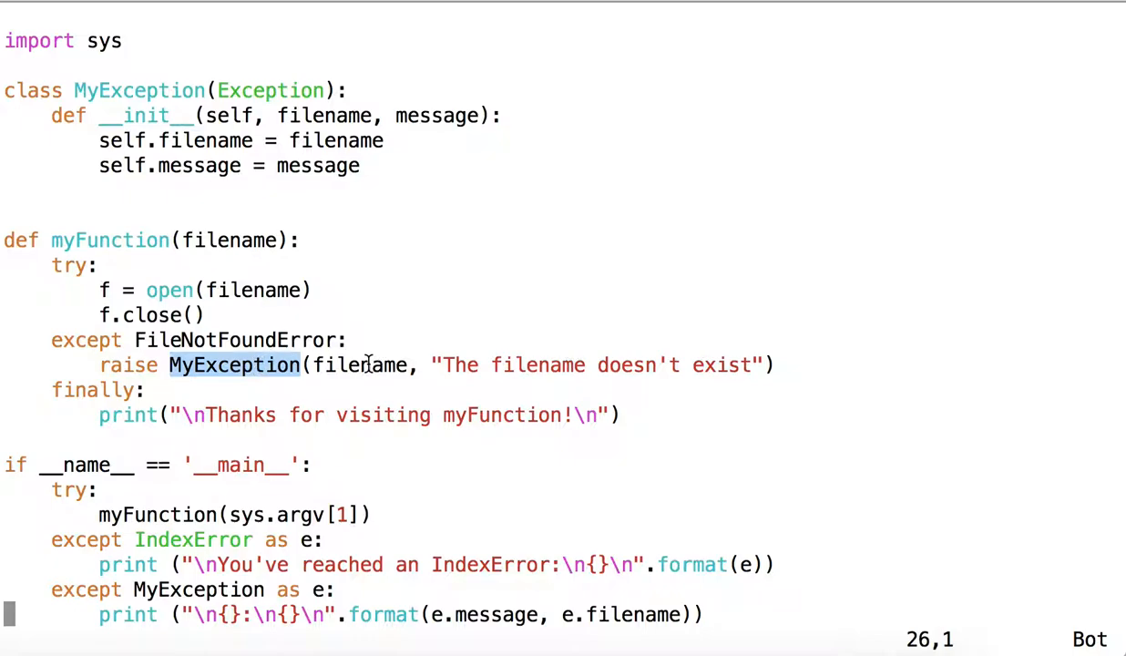
double_click(324, 116)
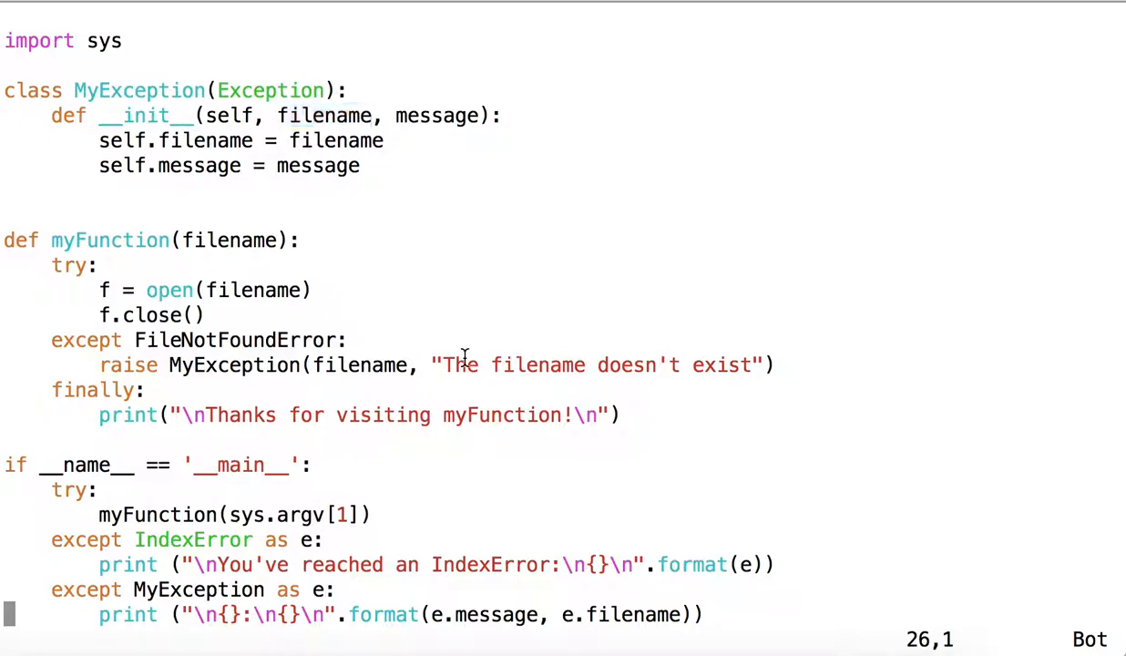
left_click_drag(441, 364, 769, 389)
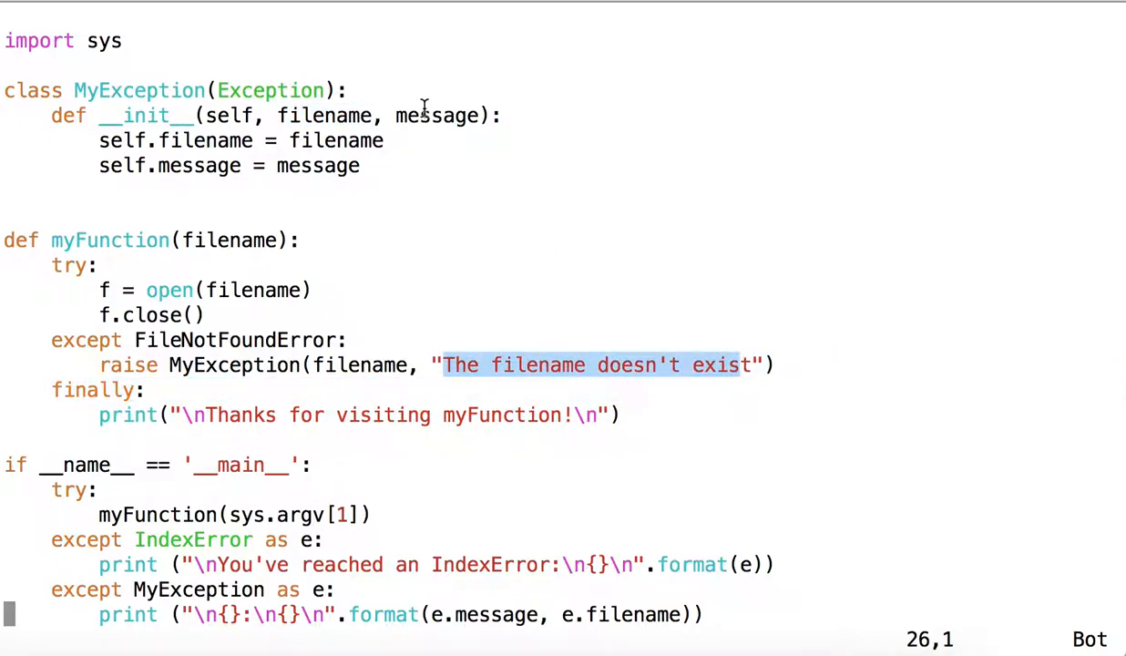
double_click(435, 117)
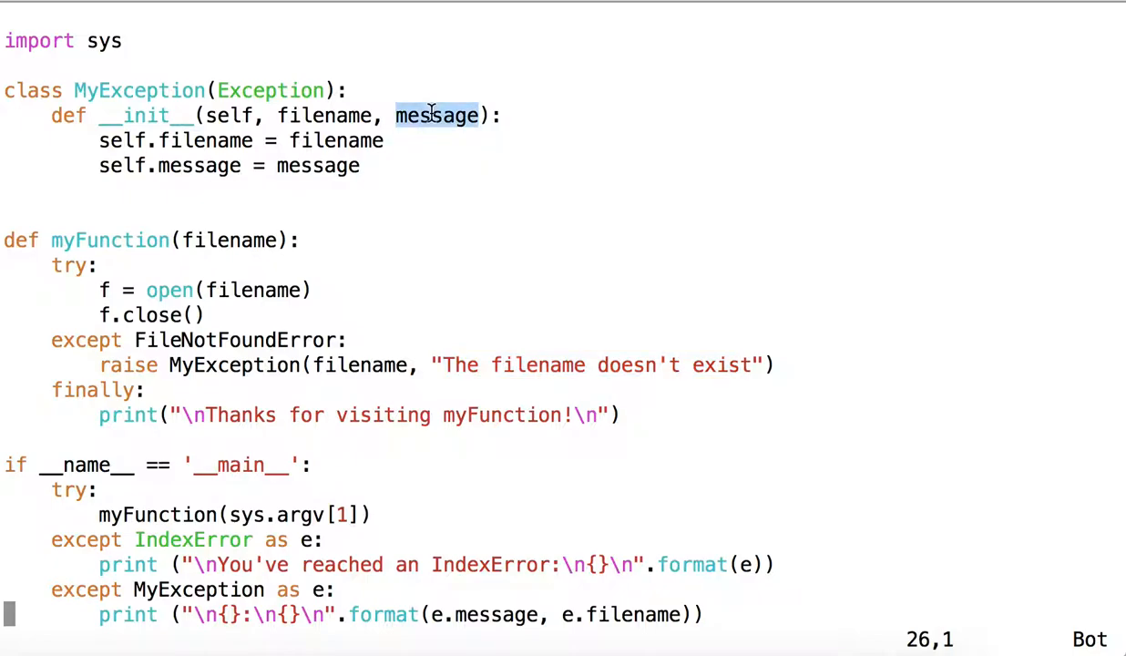
mouse_move(102, 371)
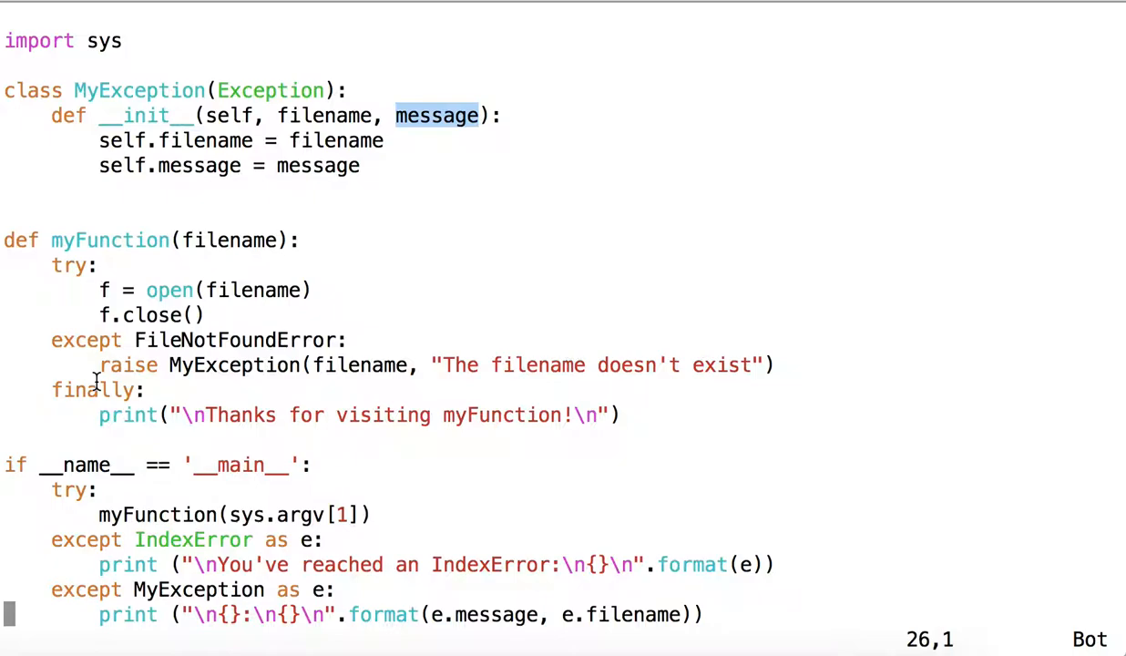
double_click(91, 390)
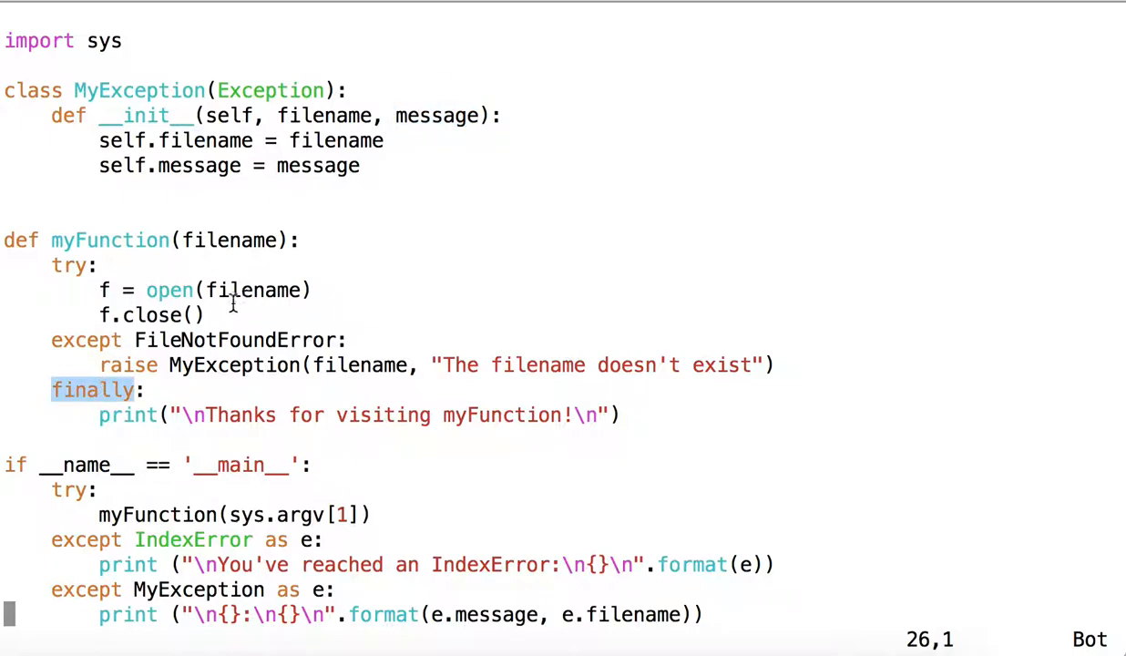
left_click_drag(100, 290, 204, 313)
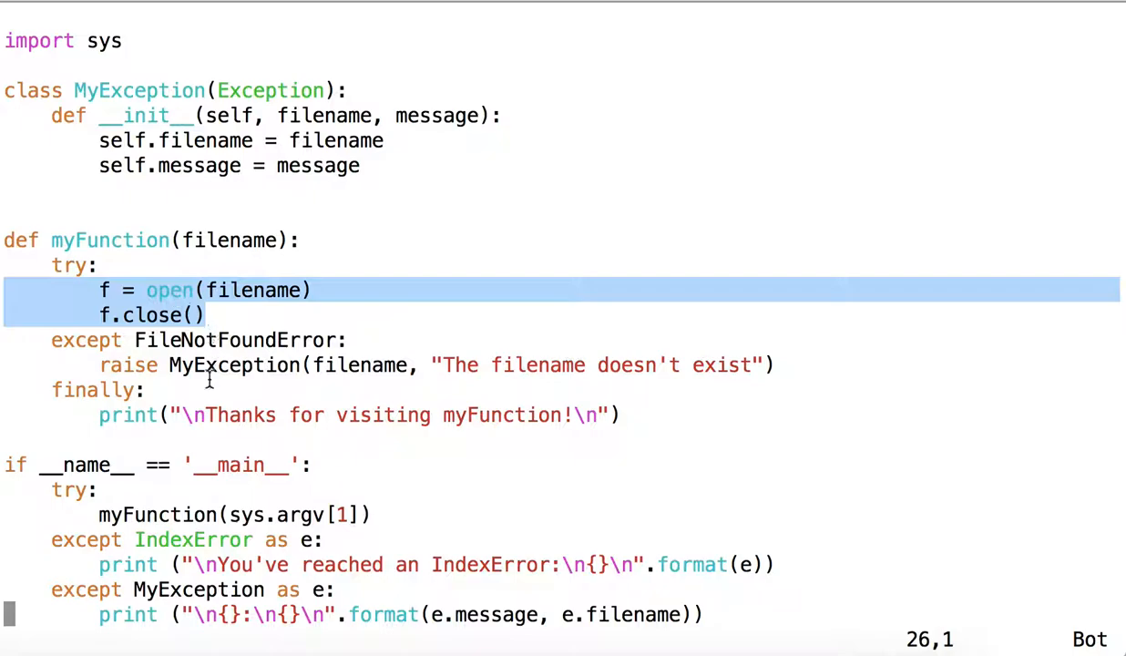
mouse_move(192, 400)
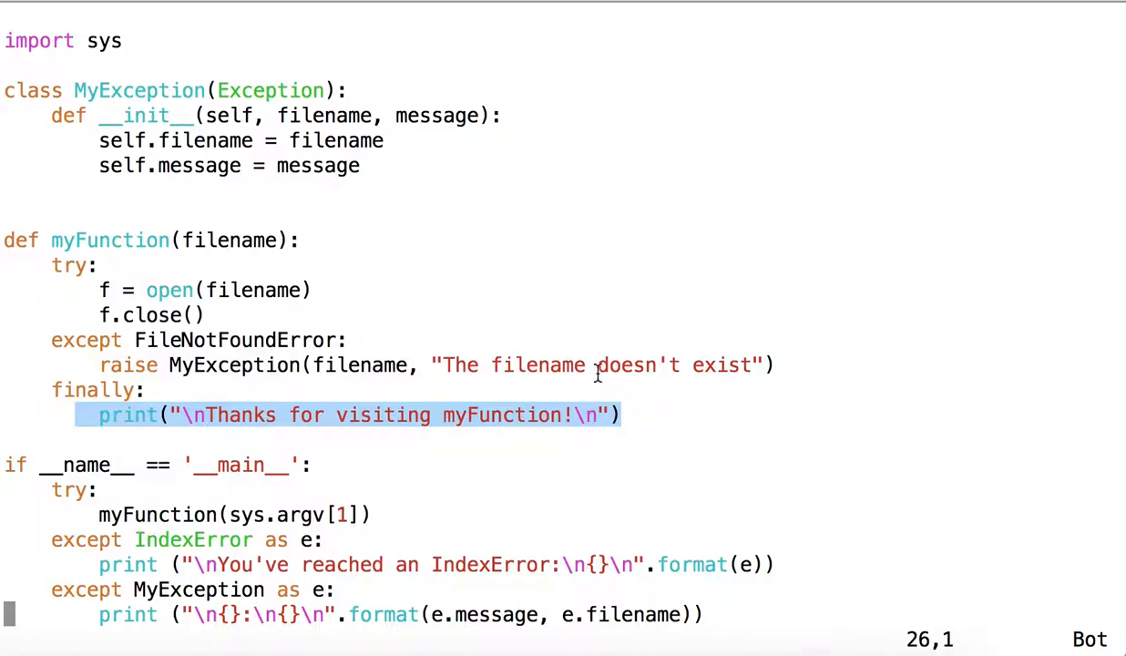
mouse_move(259, 488)
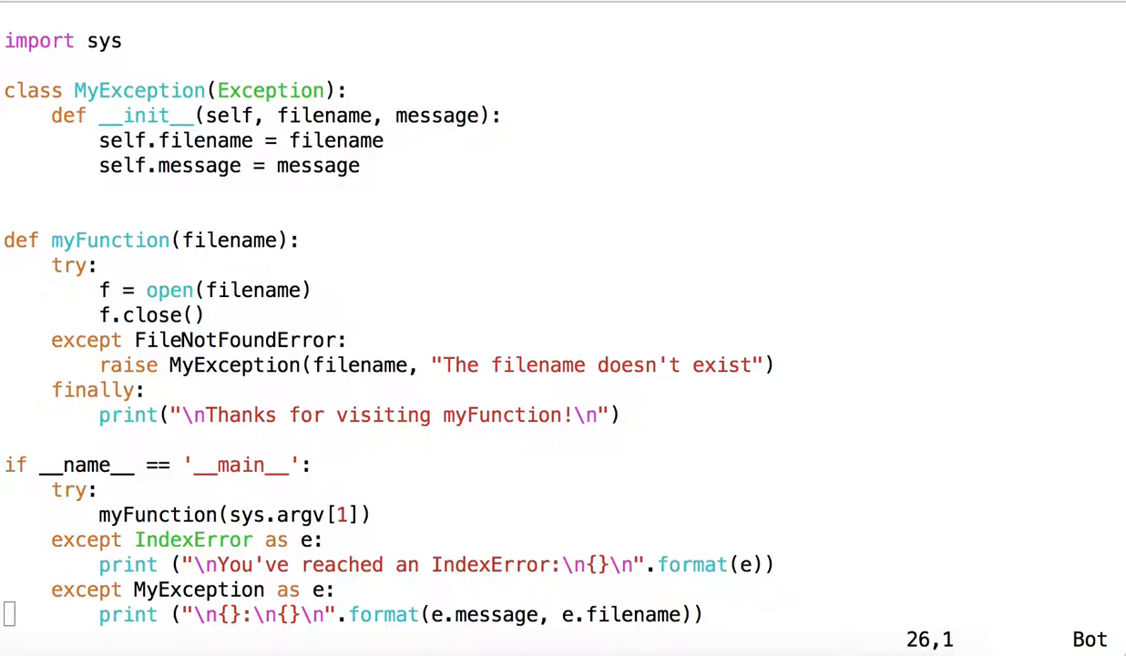
mouse_move(401, 514)
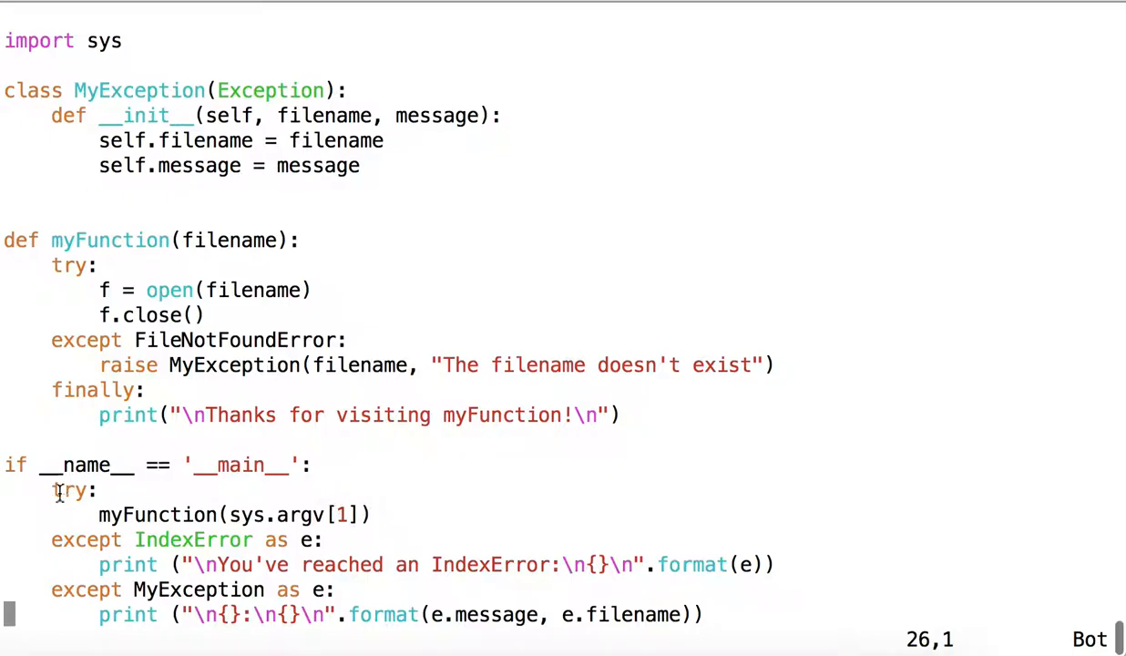
double_click(86, 539)
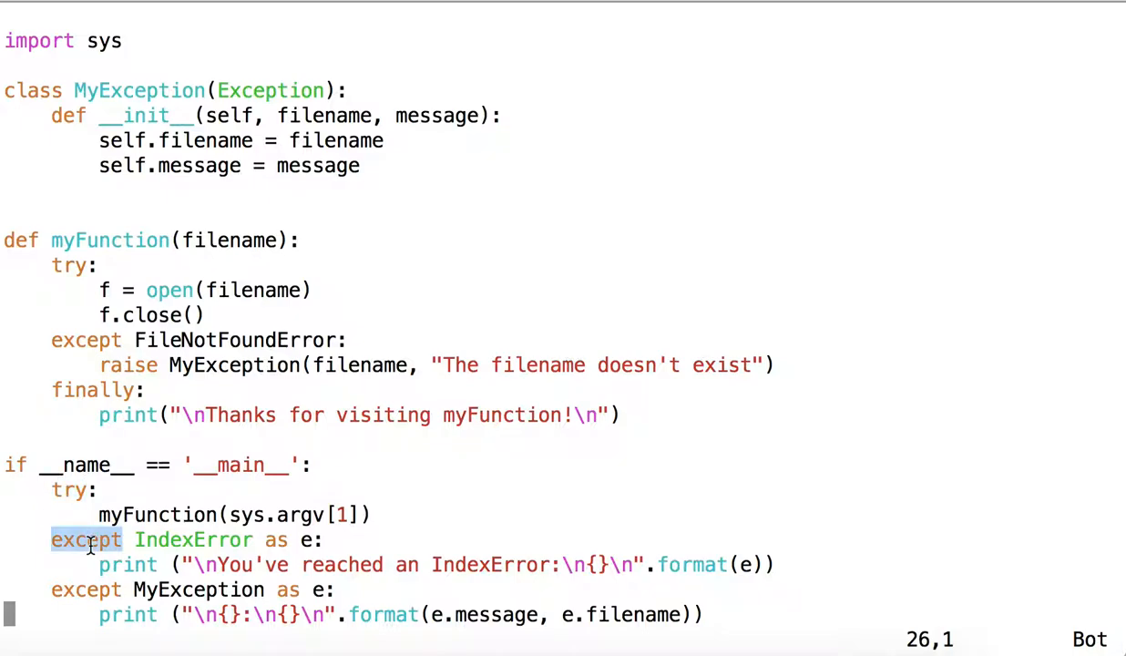
mouse_move(383, 508)
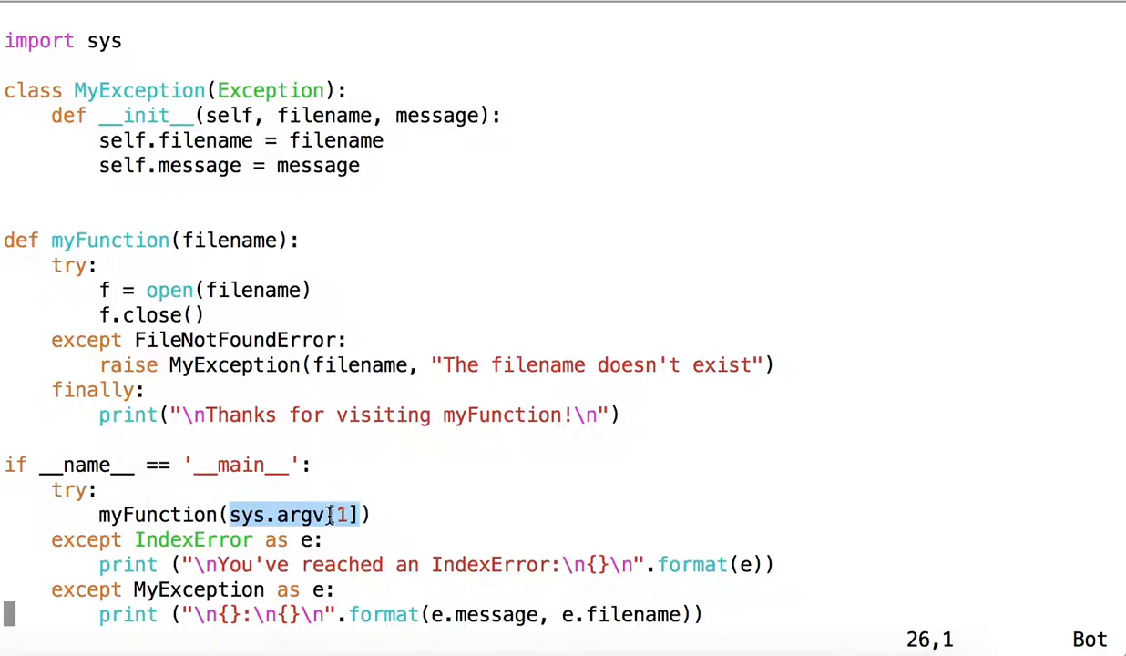
mouse_move(215, 501)
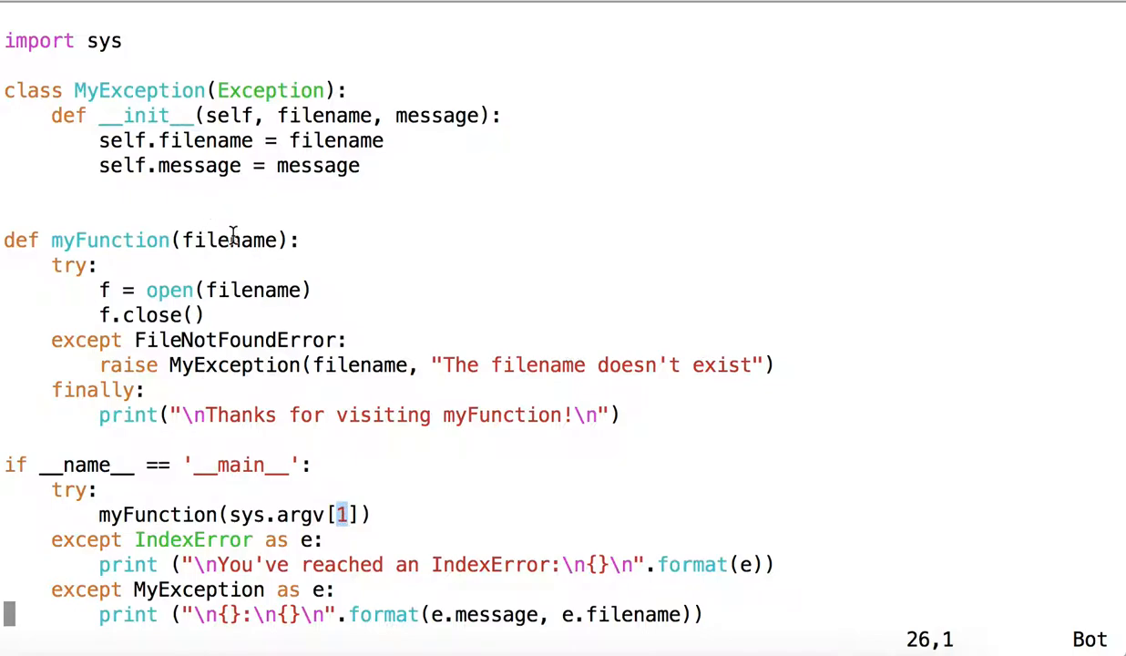
double_click(230, 240)
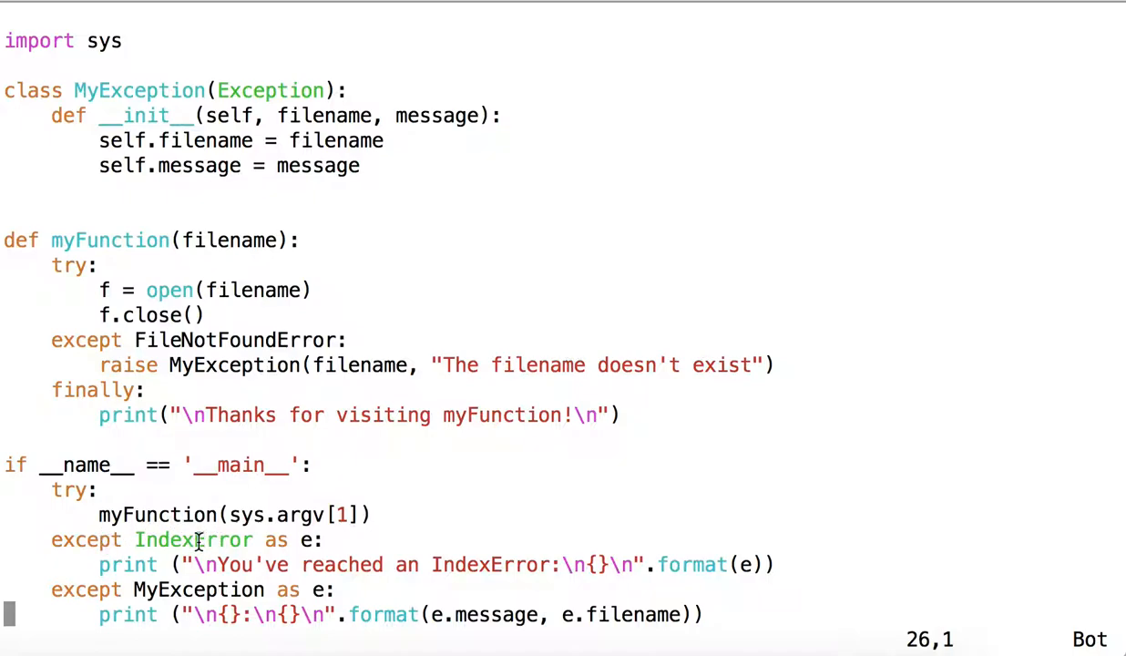
Step: Point out the IndexError handler, the MyException handler, its raise site and the sys.argv[1] argument
double_click(193, 540)
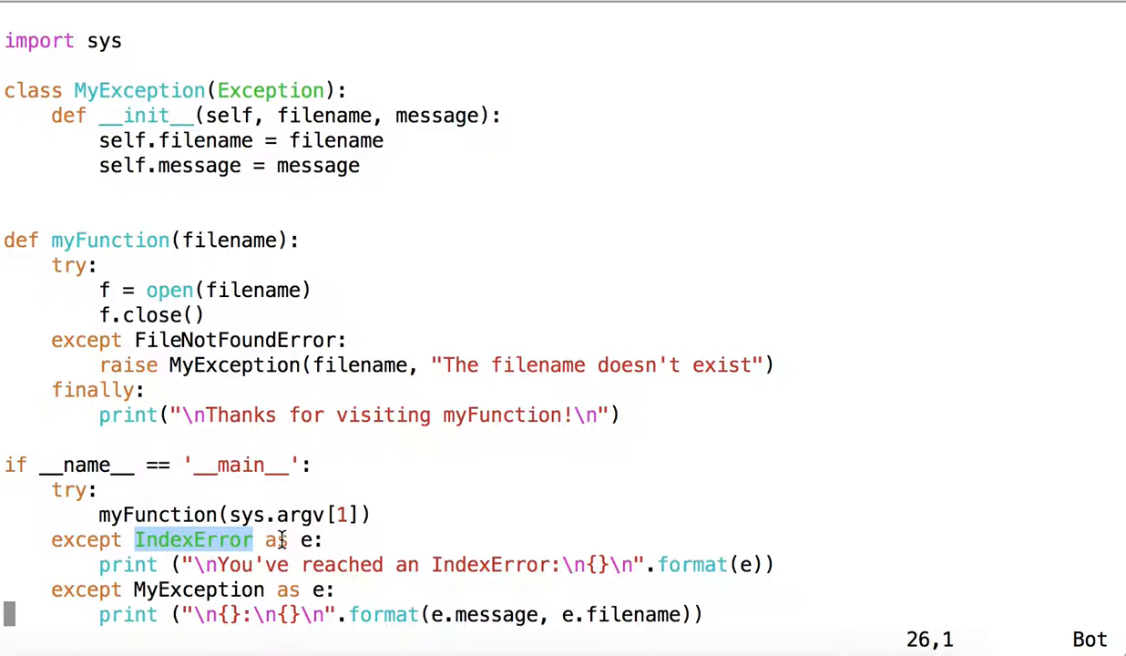
double_click(196, 590)
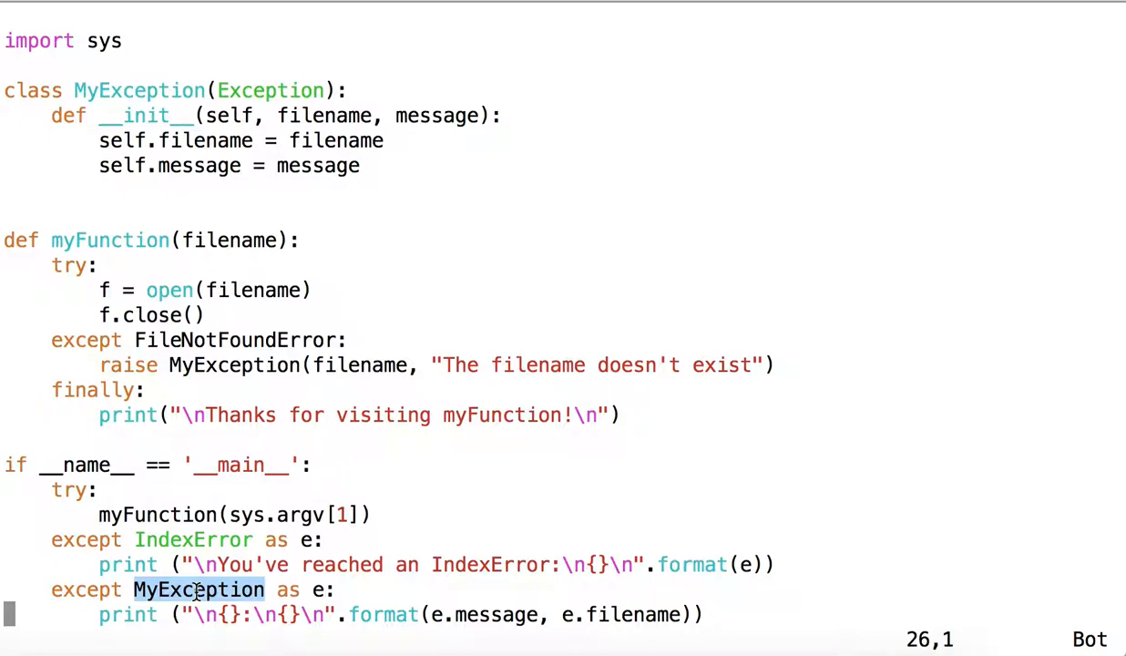
mouse_move(171, 526)
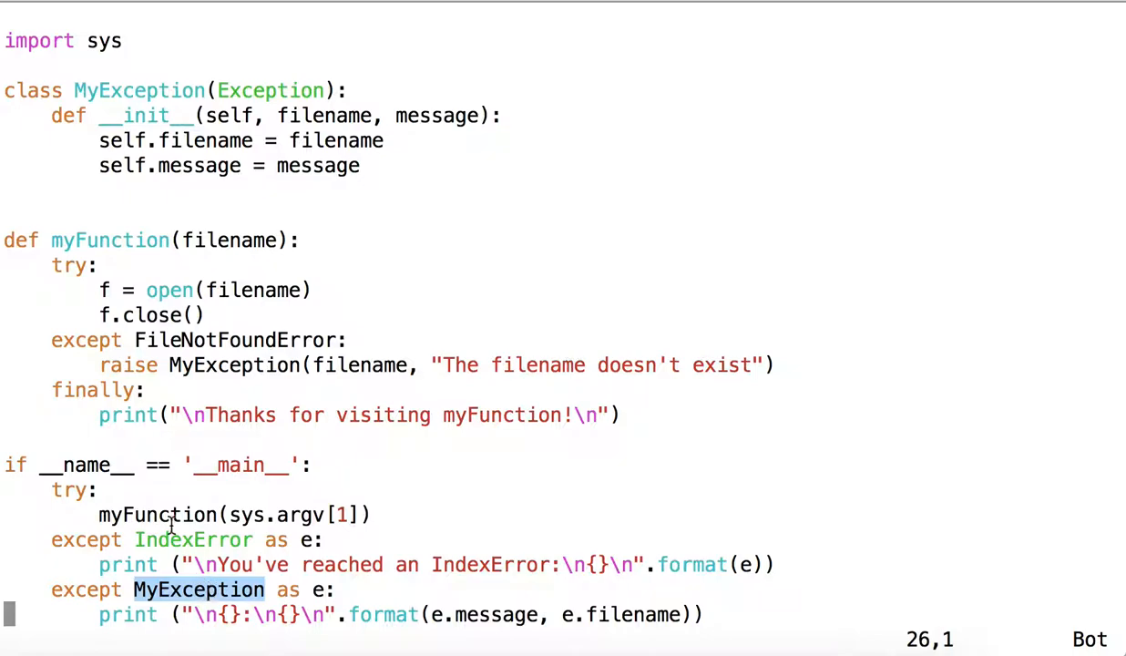
mouse_move(222, 365)
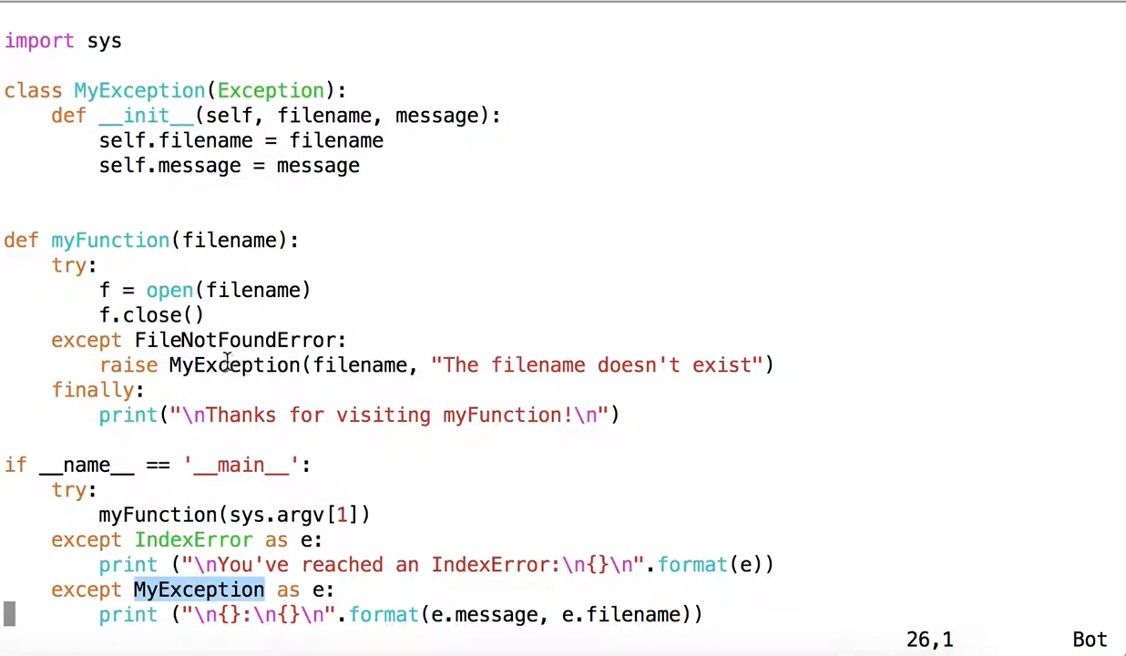
double_click(233, 364)
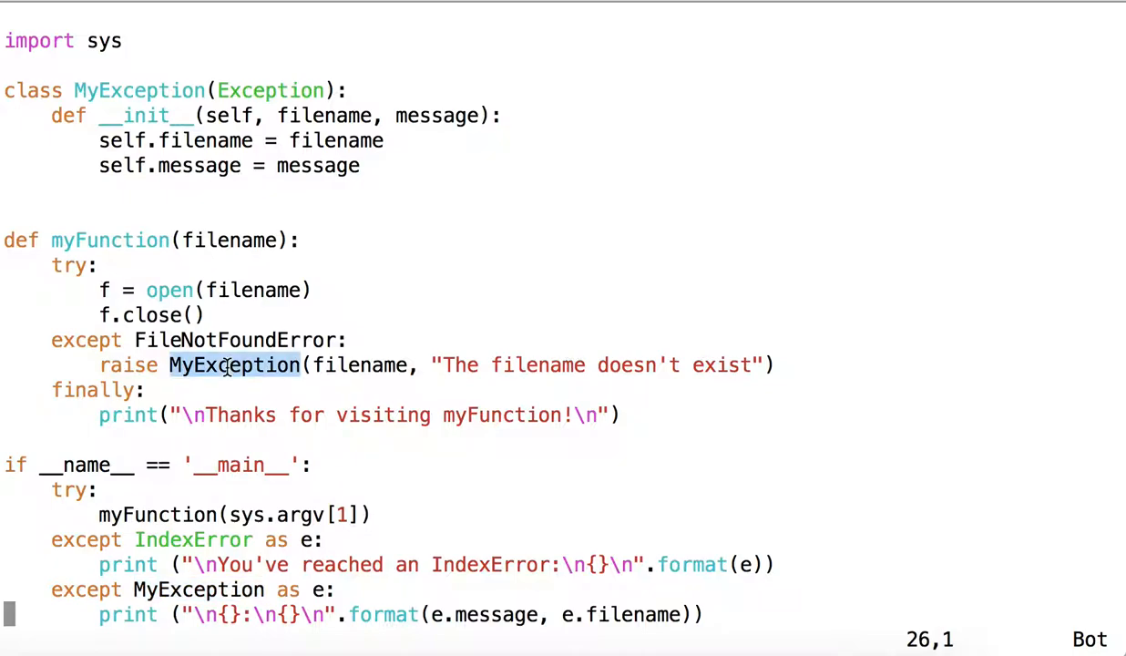
mouse_move(208, 590)
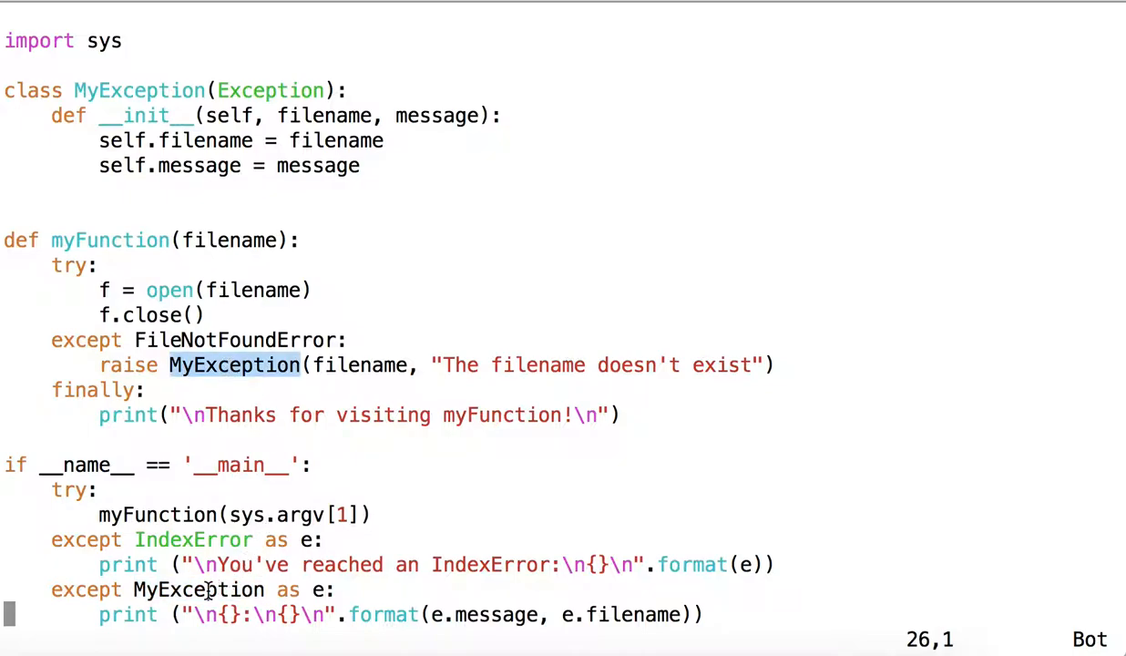
double_click(197, 590)
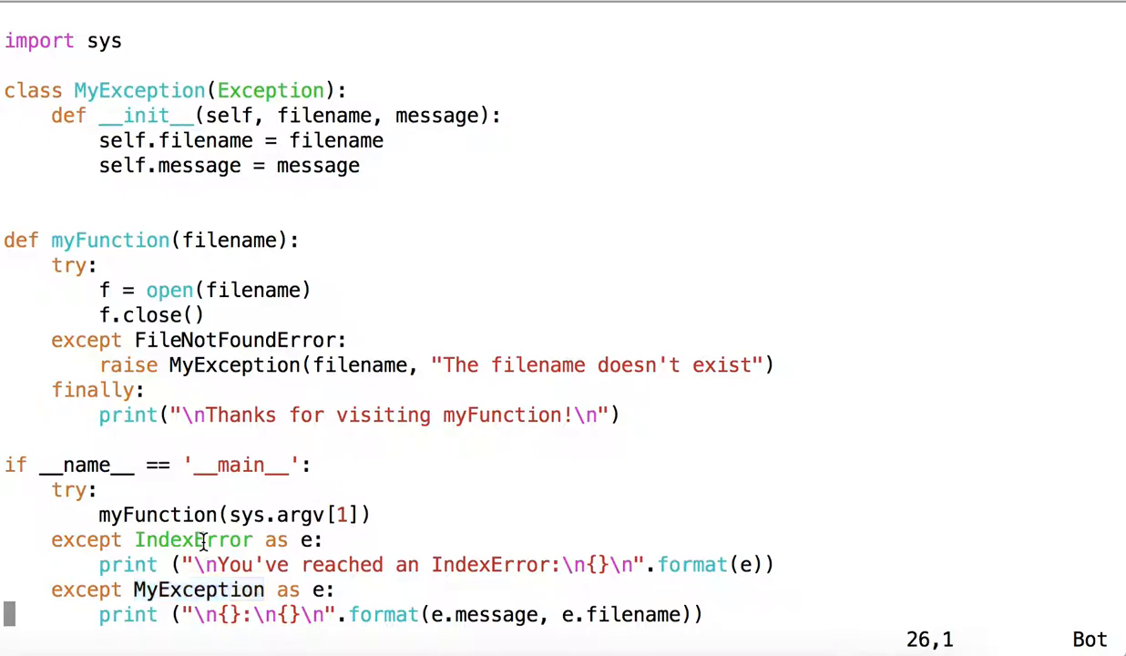
double_click(193, 539)
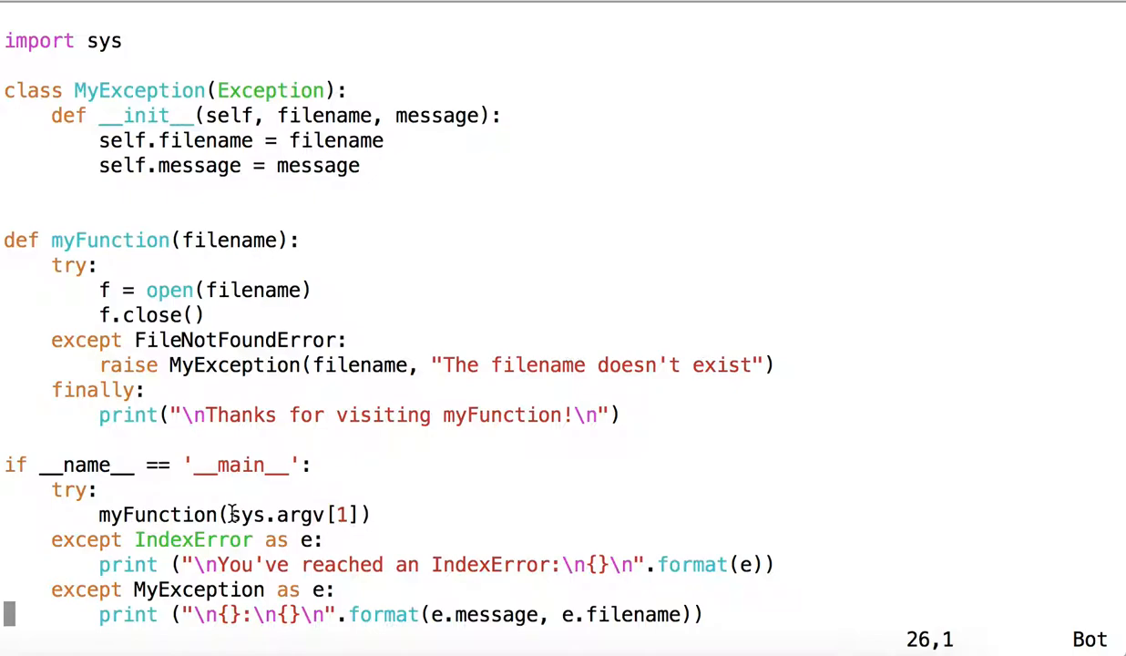
double_click(248, 514)
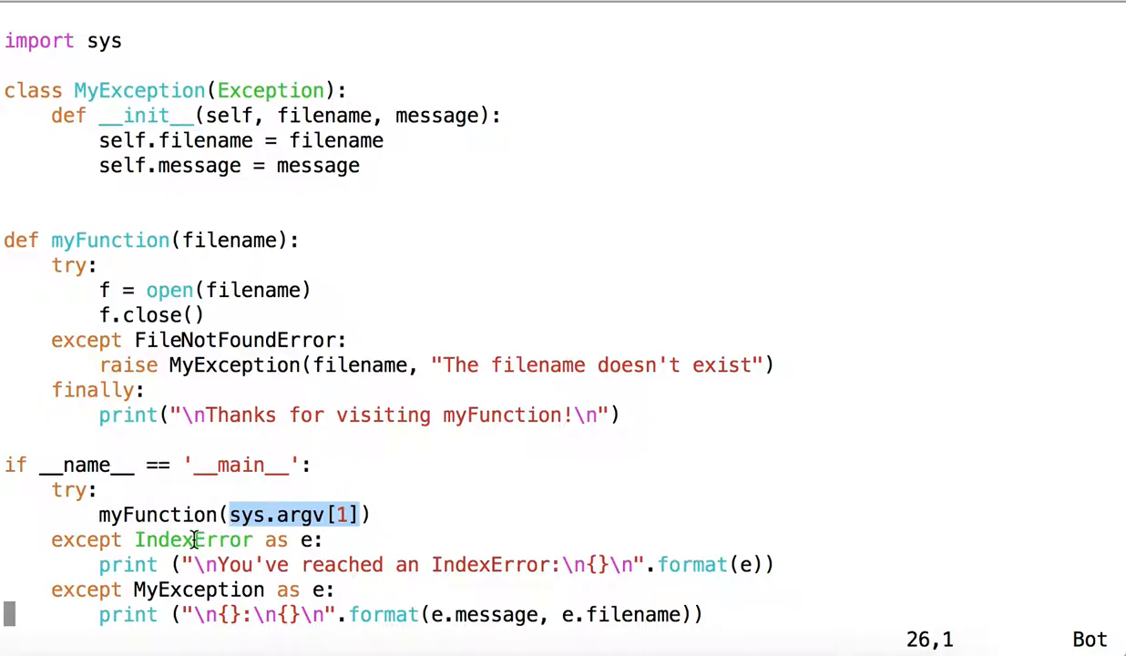
double_click(191, 539)
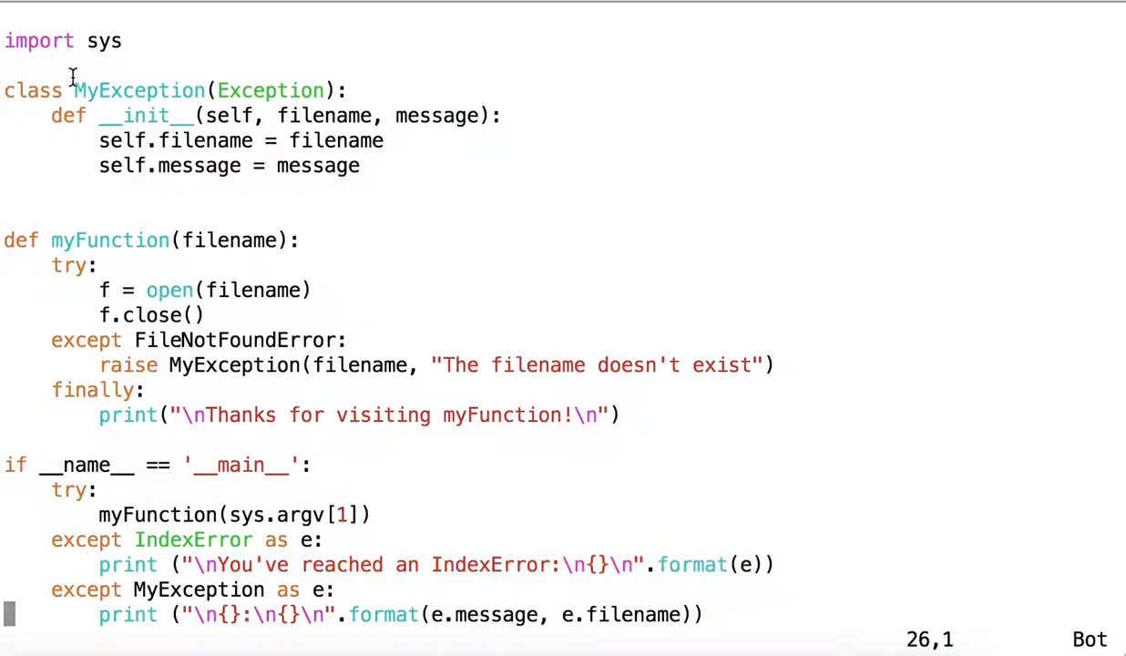
Step: Quit Vim with :q, leaving myerror.py unchanged
type(":q")
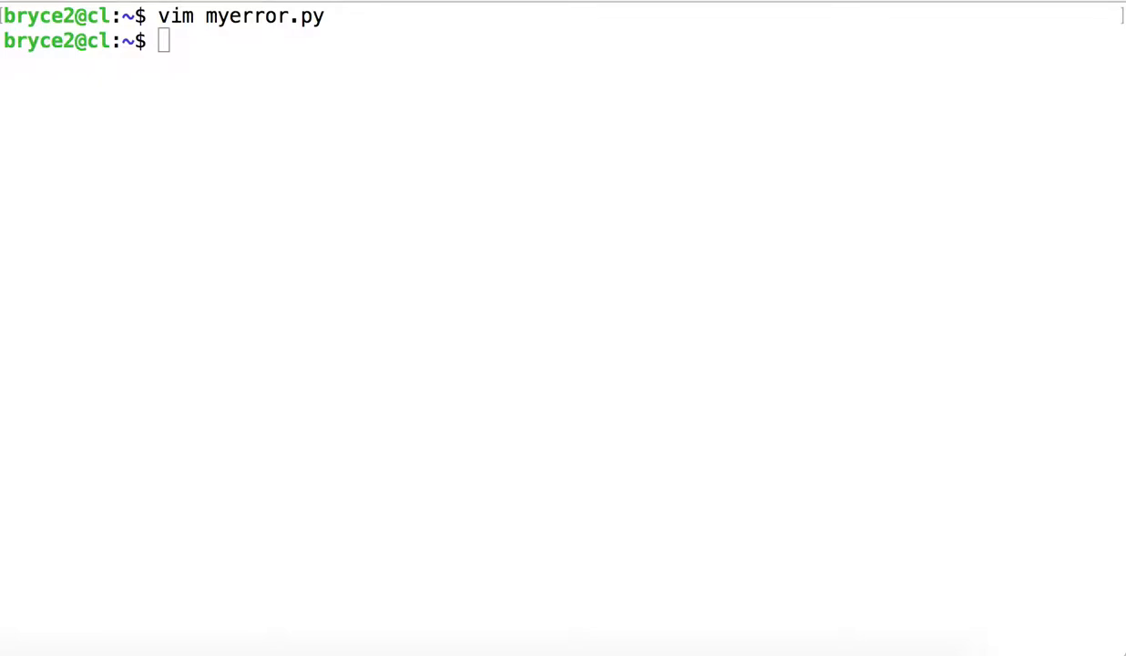
Step: Run ./myerror.py with no argument to see the handled IndexError message
type("./")
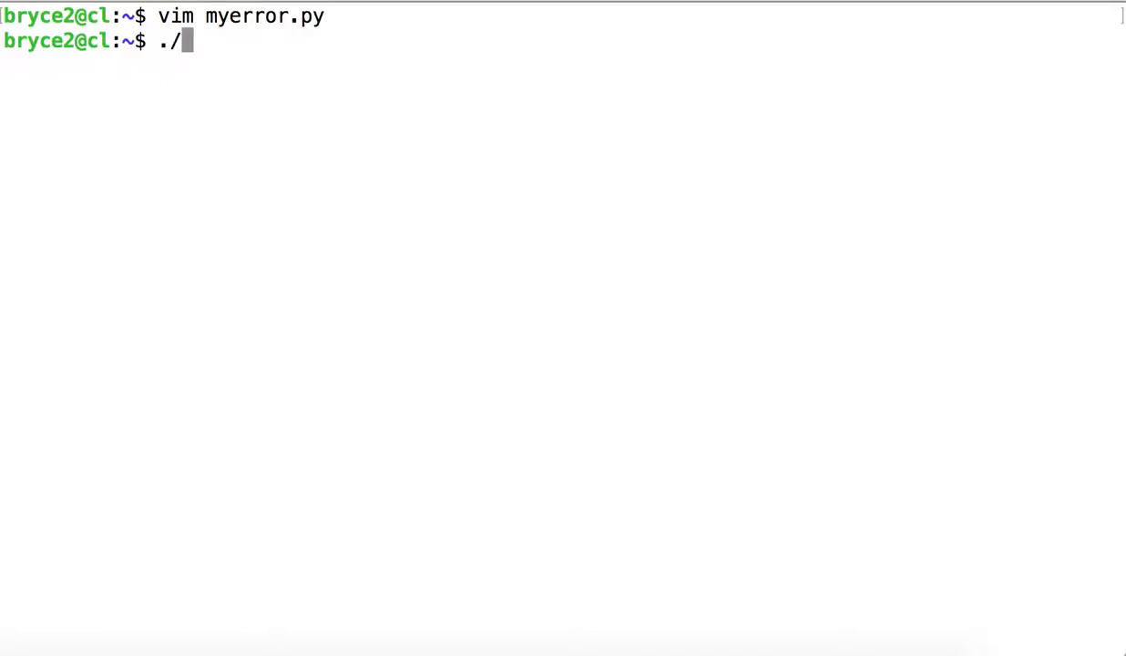
type("myerror.py")
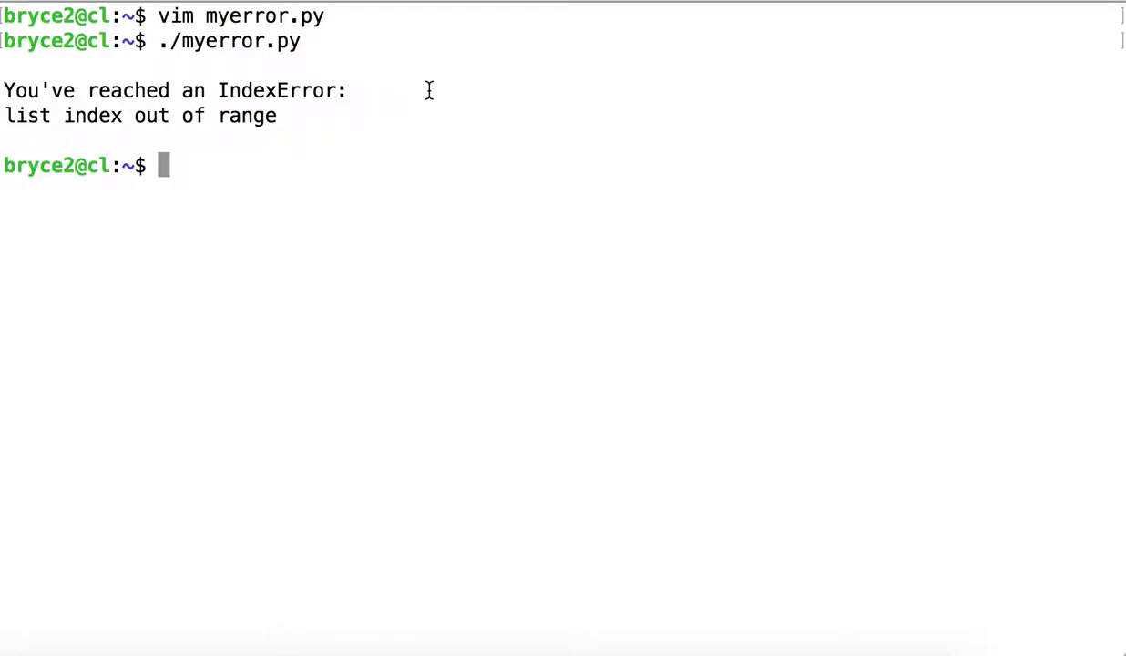
mouse_move(306, 124)
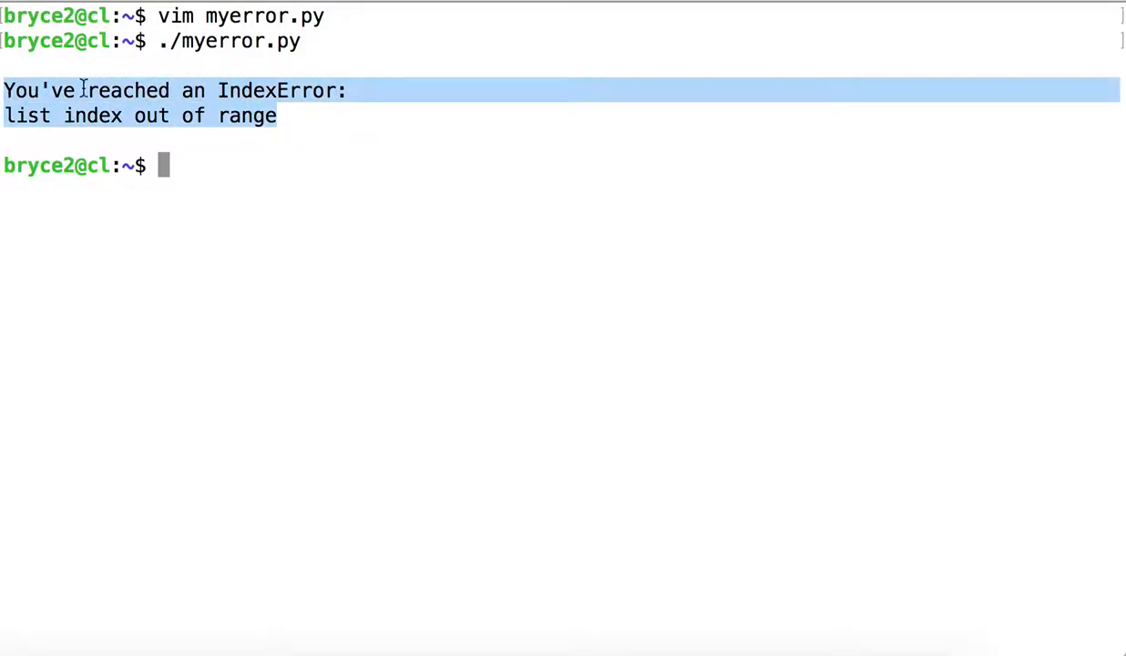
mouse_move(350, 156)
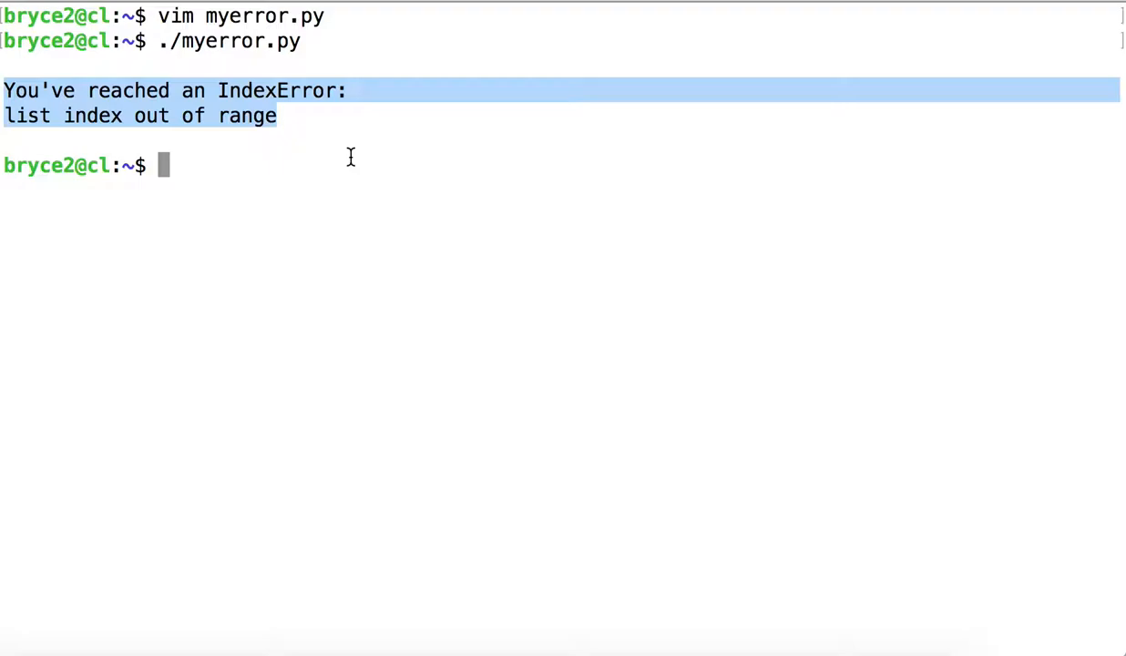
mouse_move(310, 136)
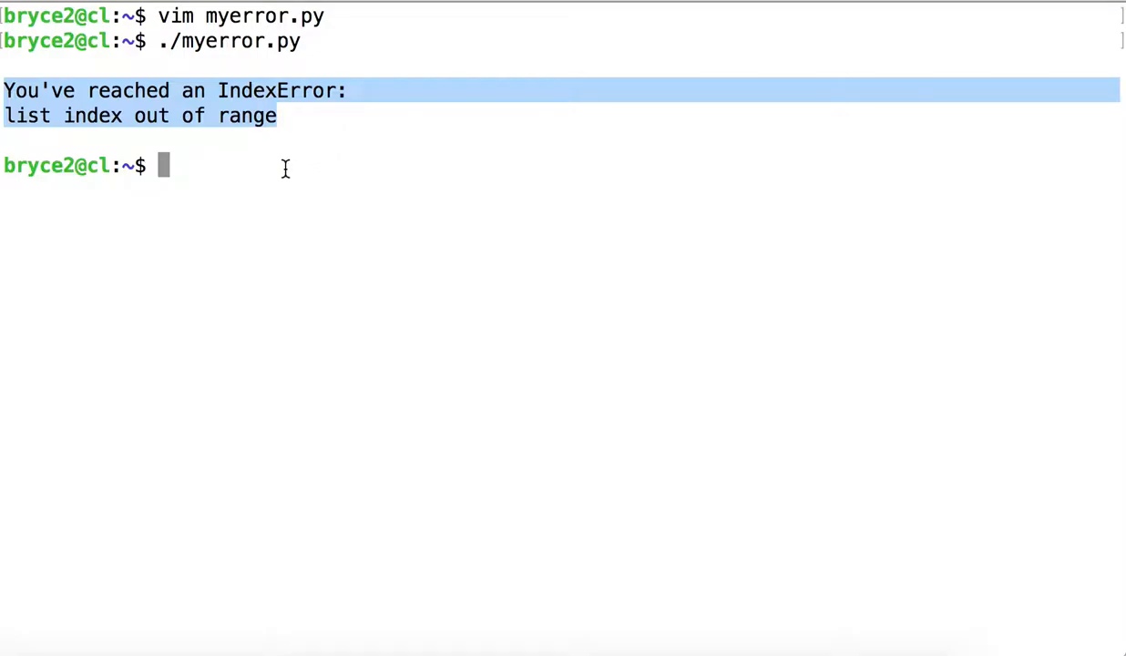
Step: Run ./myerror.py something to see the missing-filename message for 'something'
type("./")
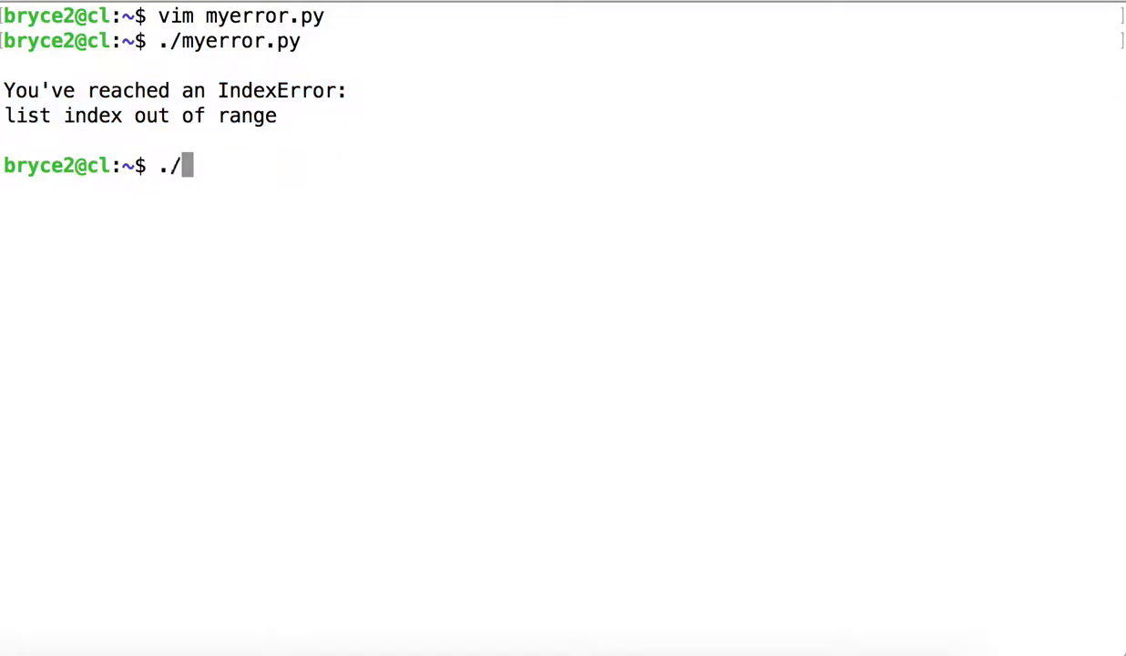
type("myerror.py")
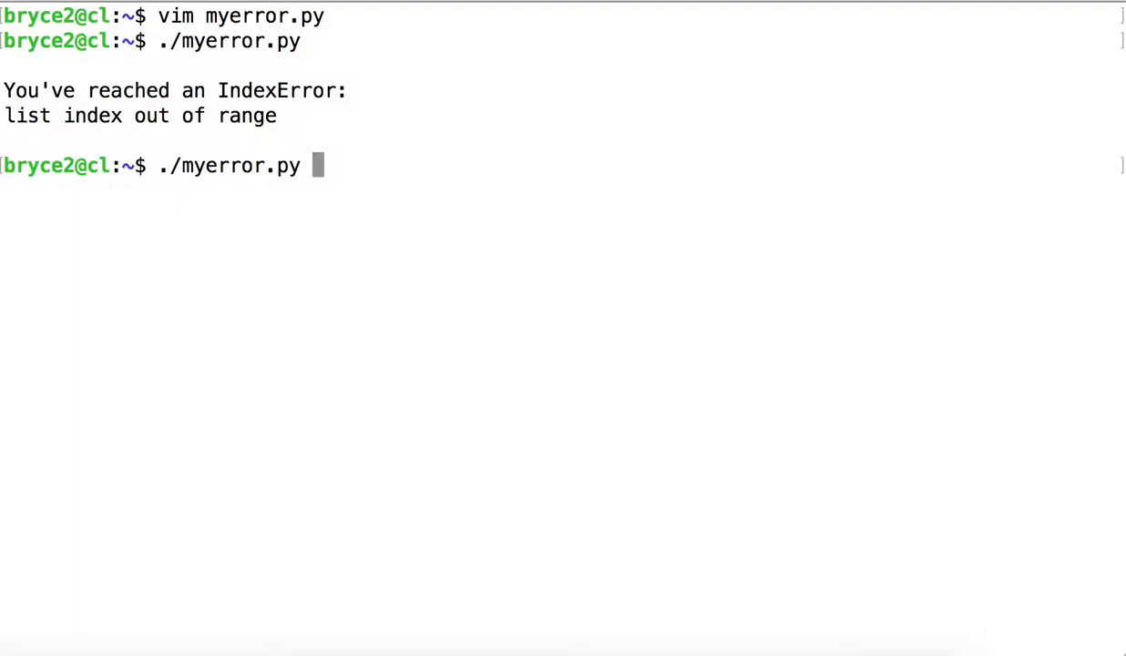
type("something")
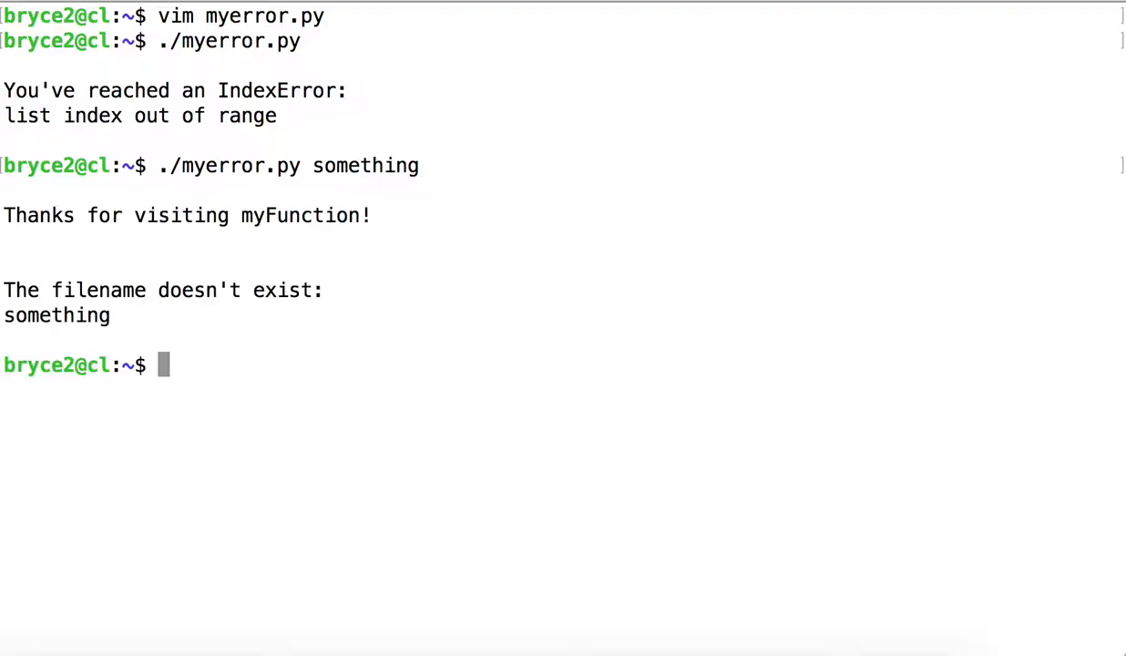
mouse_move(293, 69)
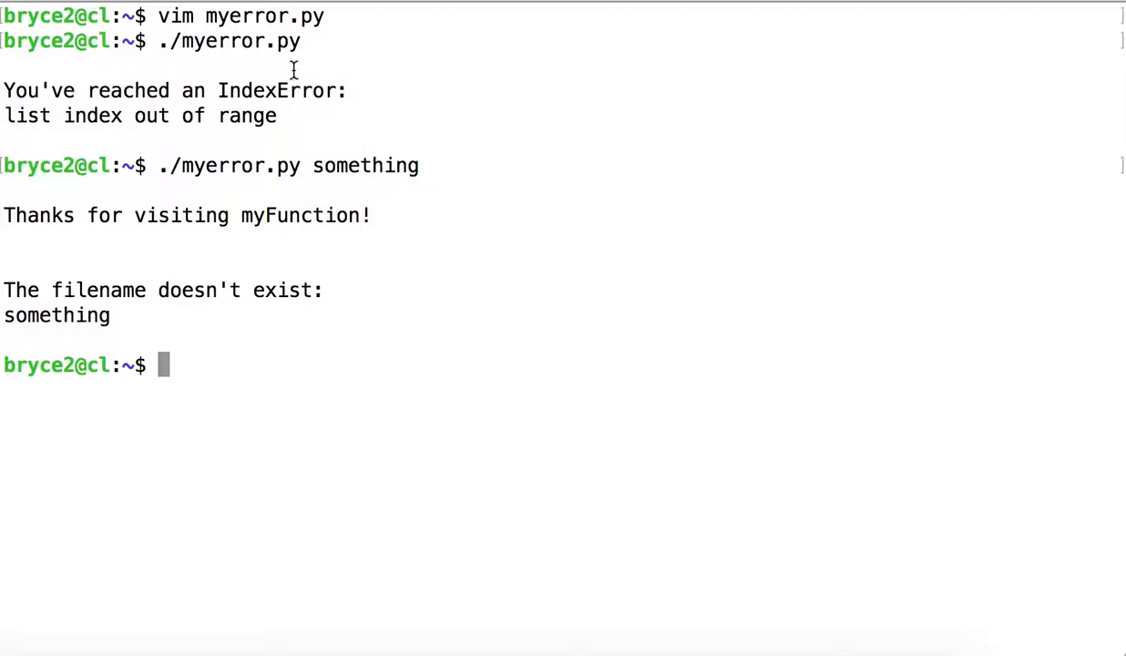
mouse_move(164, 310)
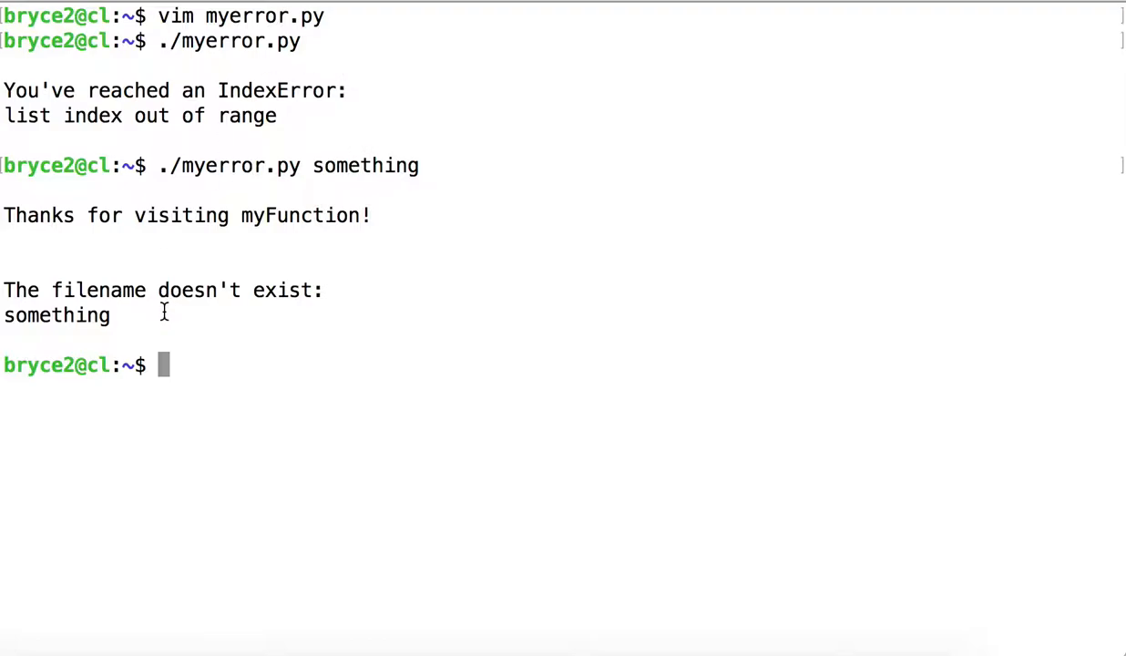
mouse_move(128, 313)
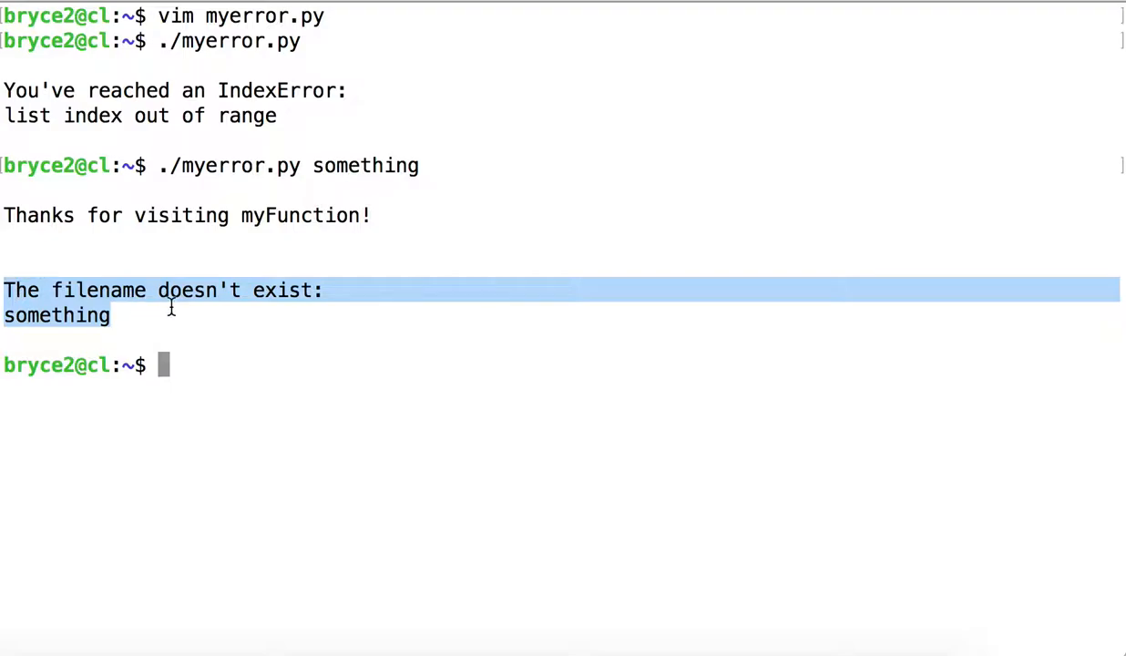
mouse_move(54, 315)
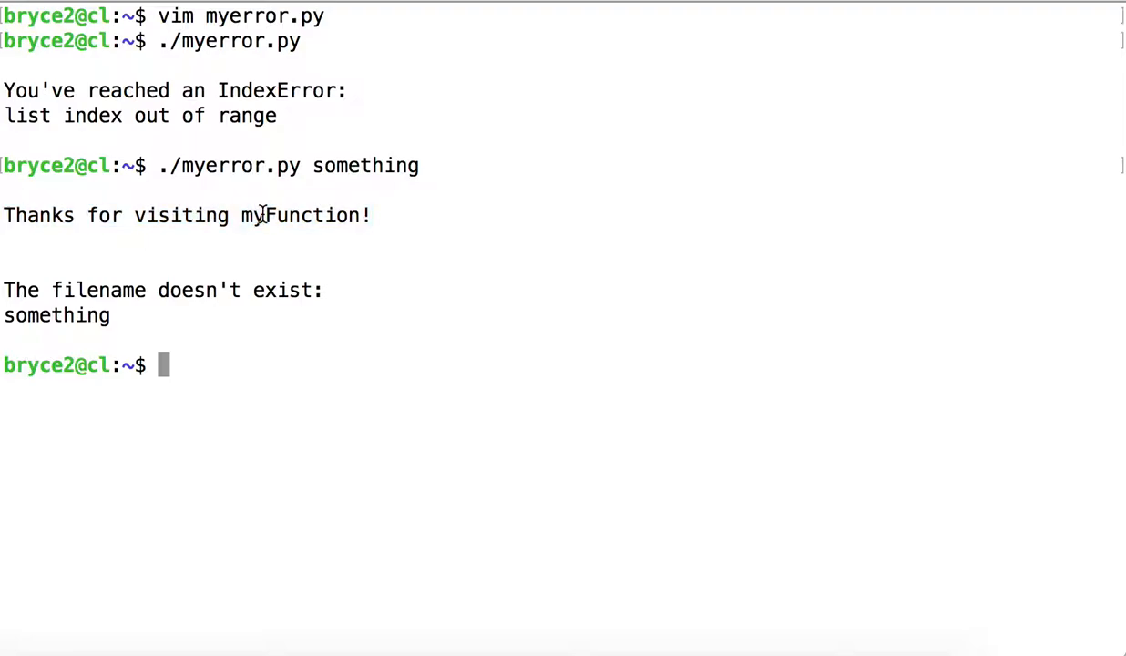
mouse_move(389, 215)
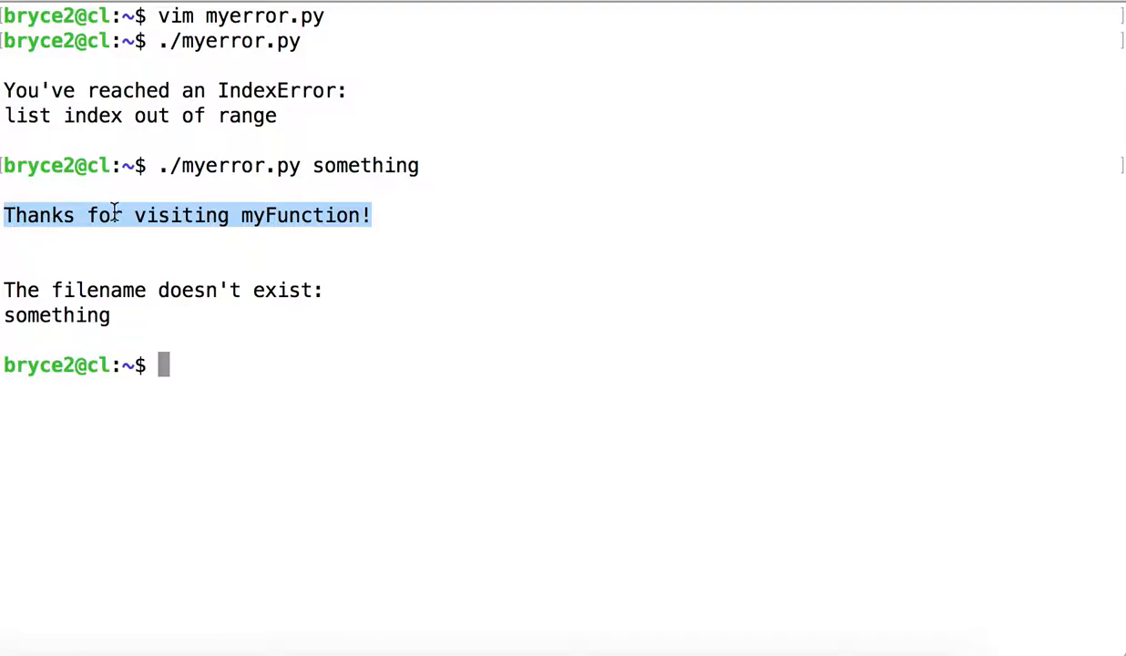
mouse_move(101, 215)
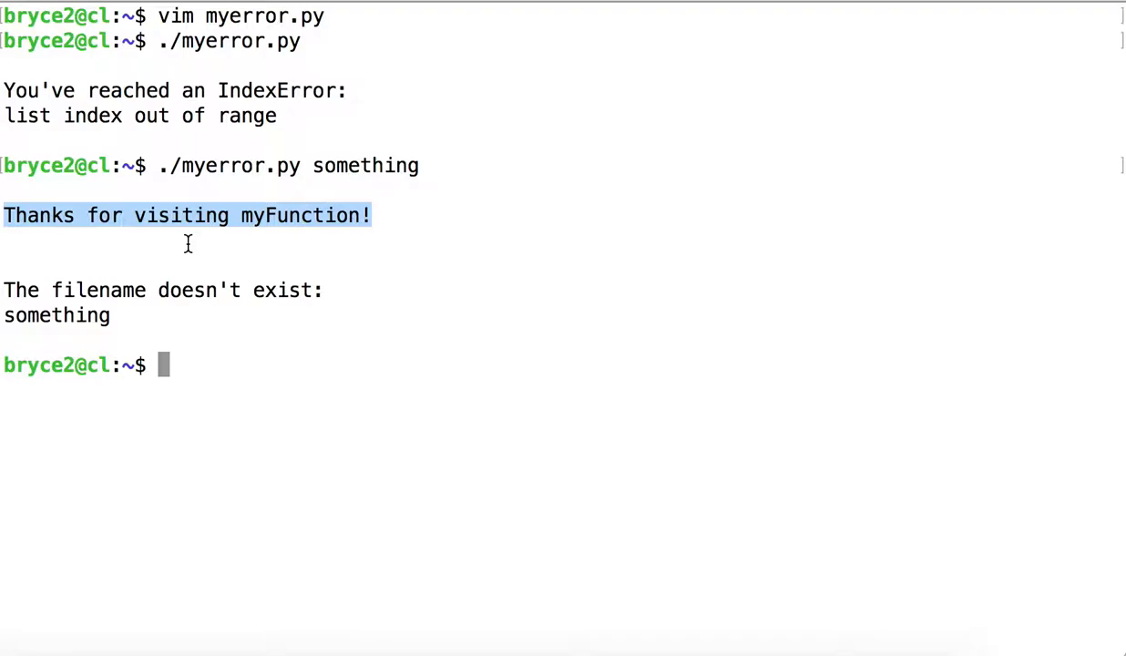
mouse_move(222, 288)
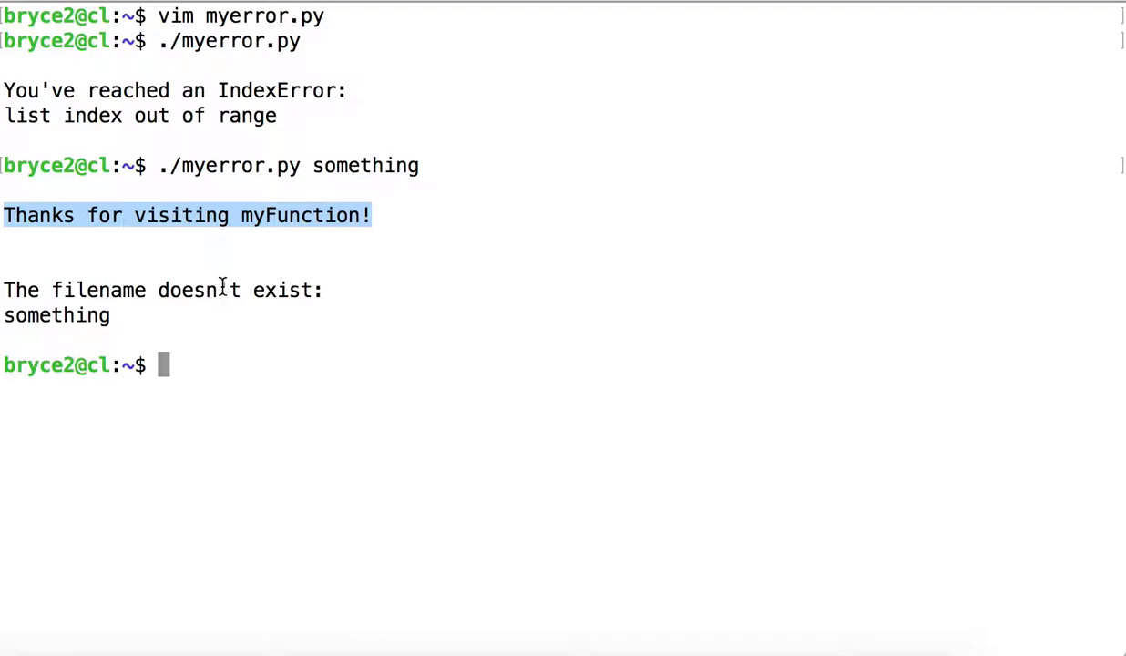
left_click(219, 364)
type("vim ")
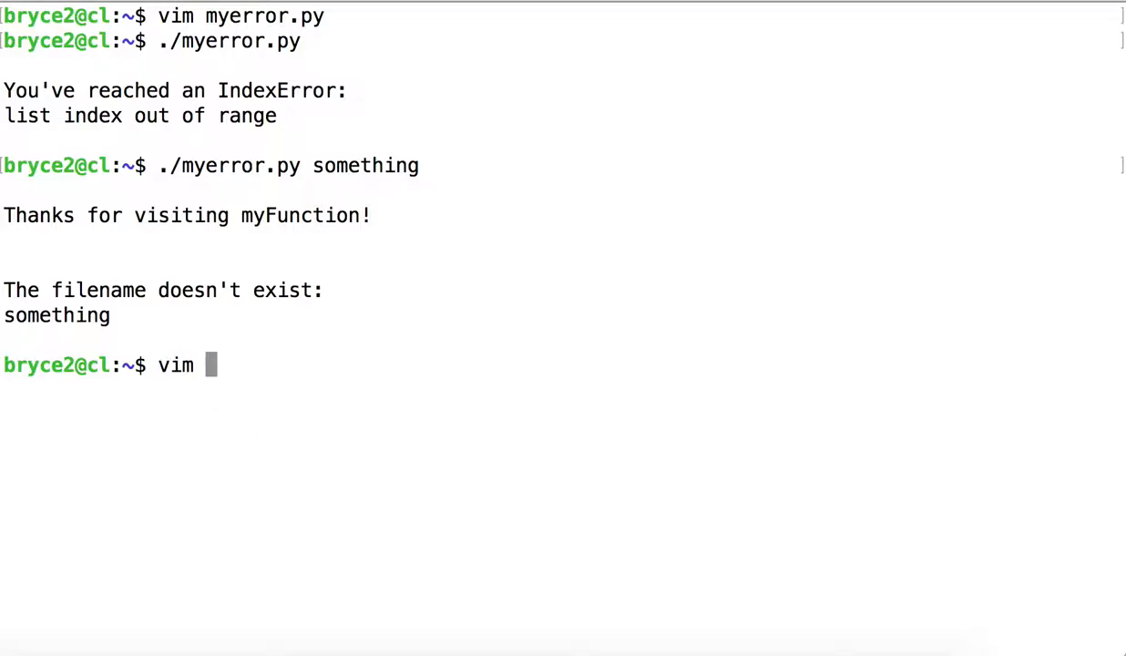
Step: Reopen myerror.py in Vim and highlight sys.argv[1] in the myFunction call
type("myerror.py")
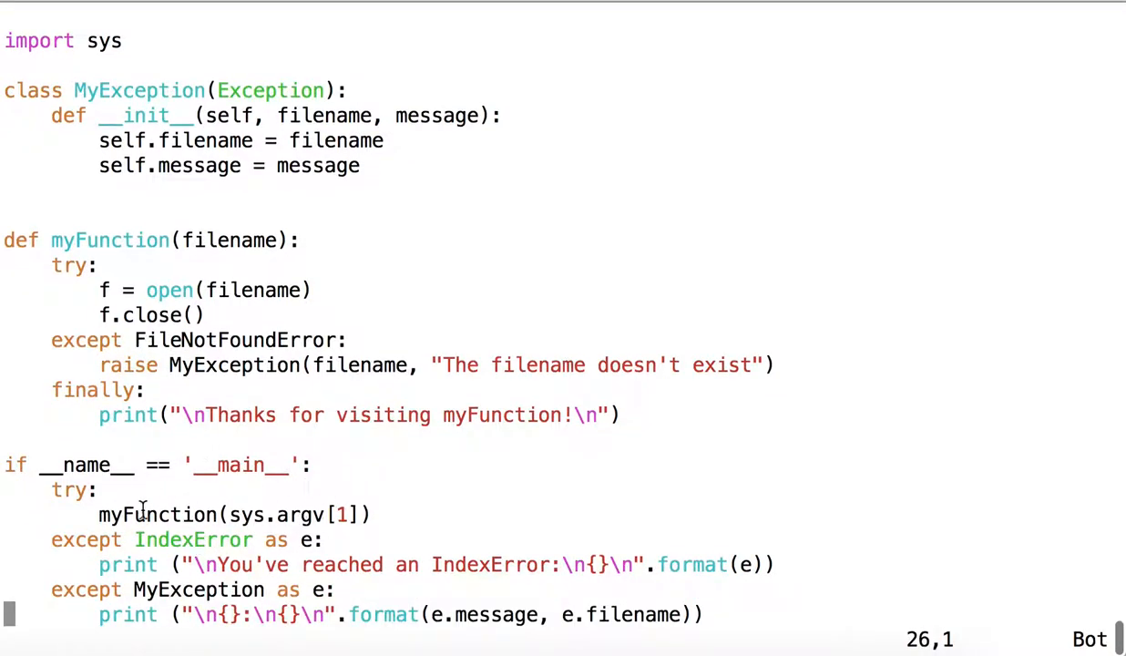
double_click(193, 539)
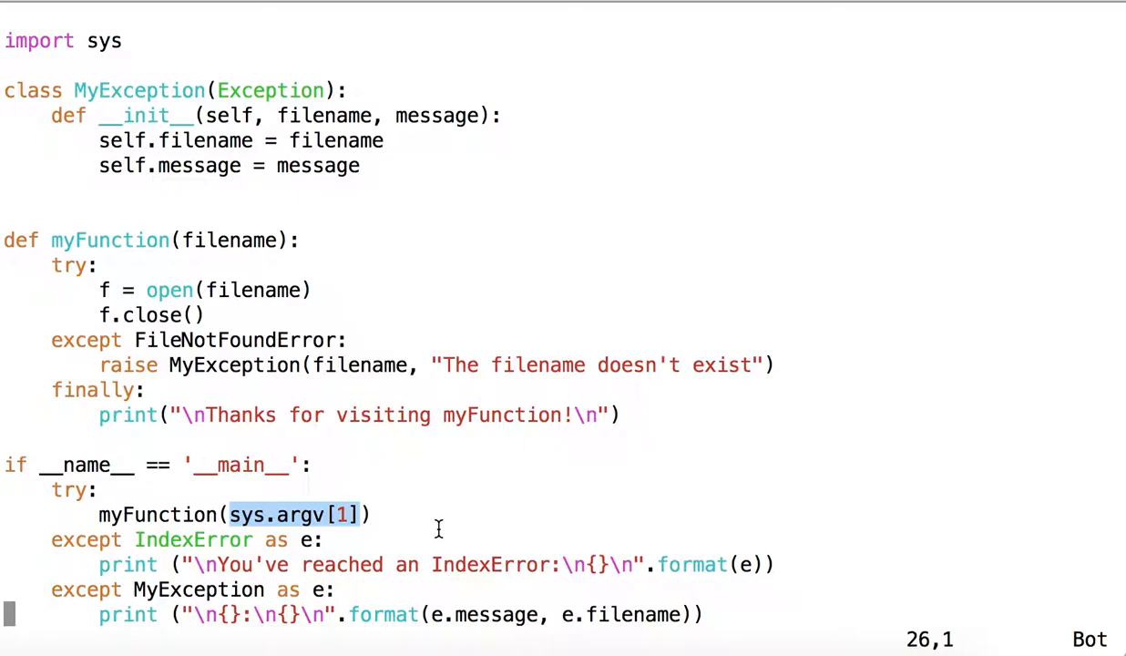
mouse_move(499, 510)
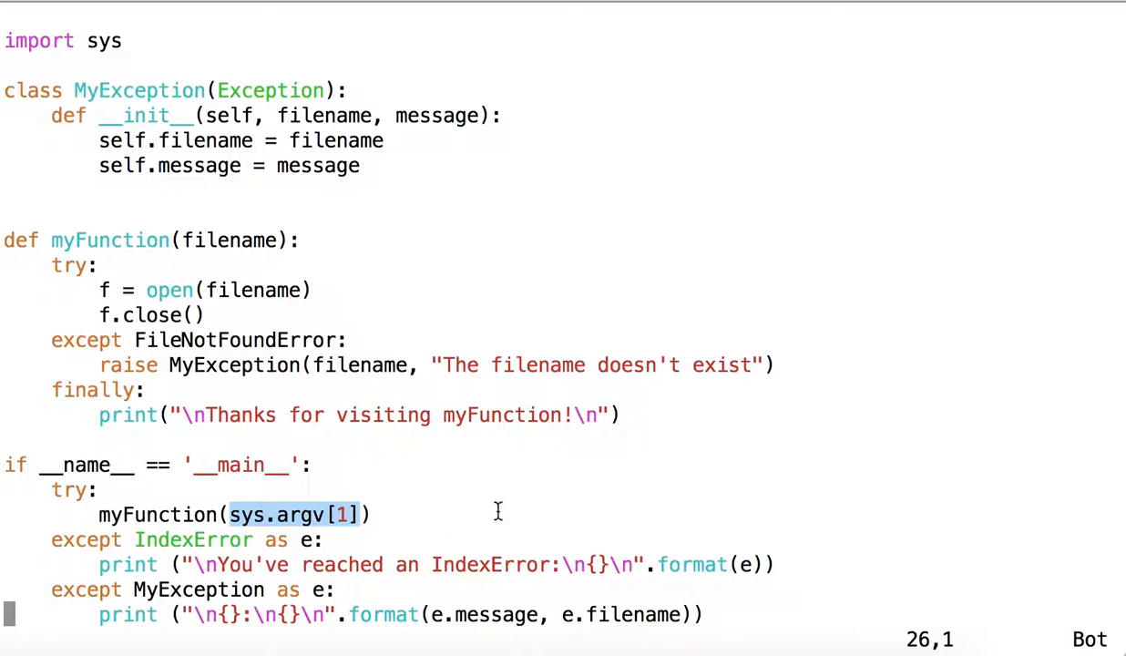
mouse_move(98, 568)
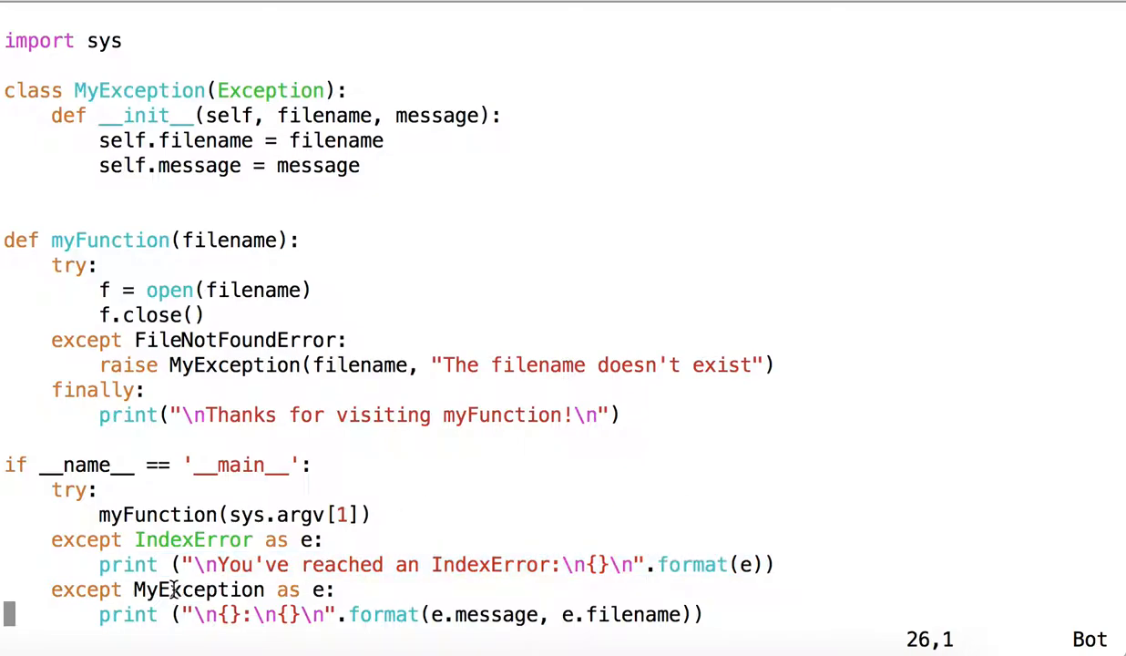
double_click(197, 590)
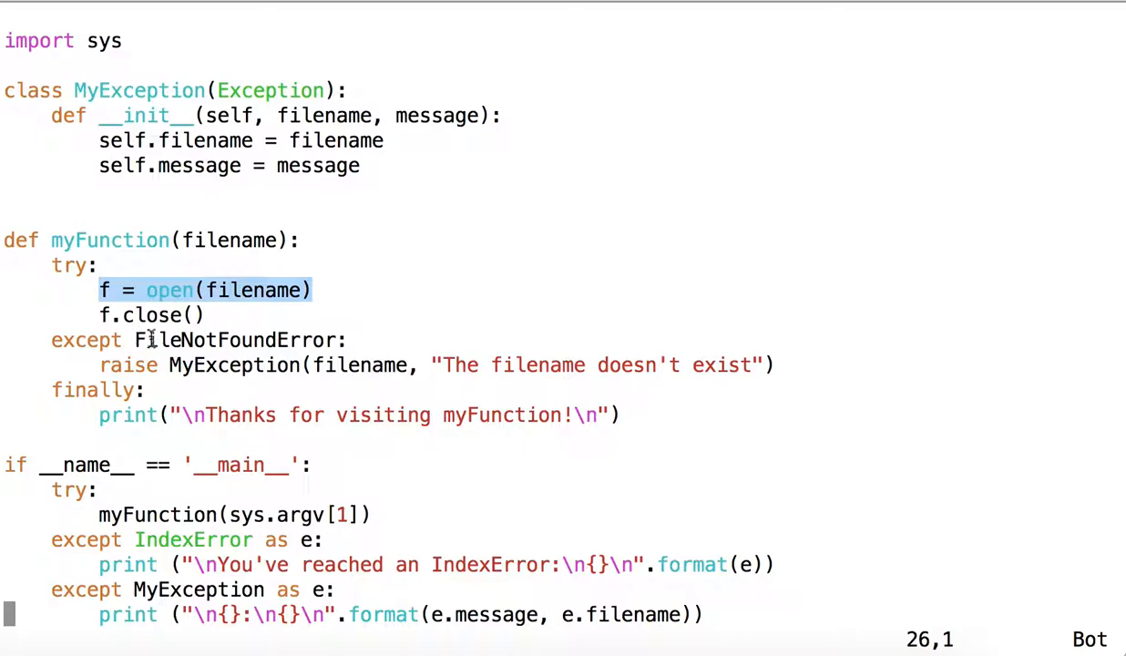
Step: Highlight the FileNotFoundError handler and the MyException raised inside it
double_click(237, 341)
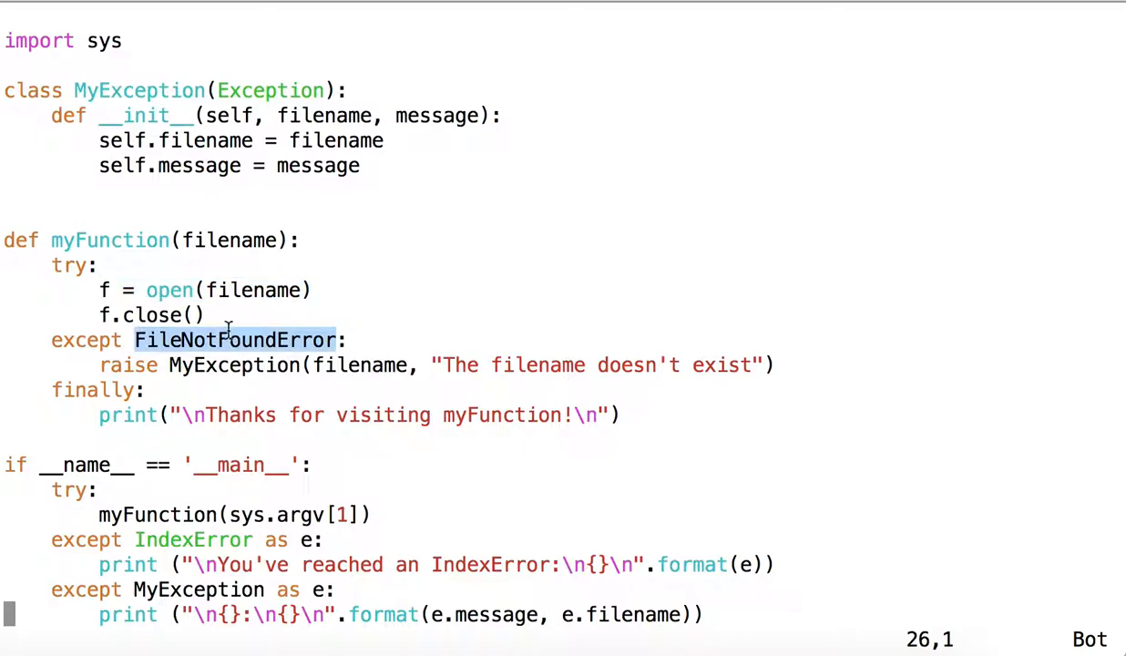
double_click(233, 365)
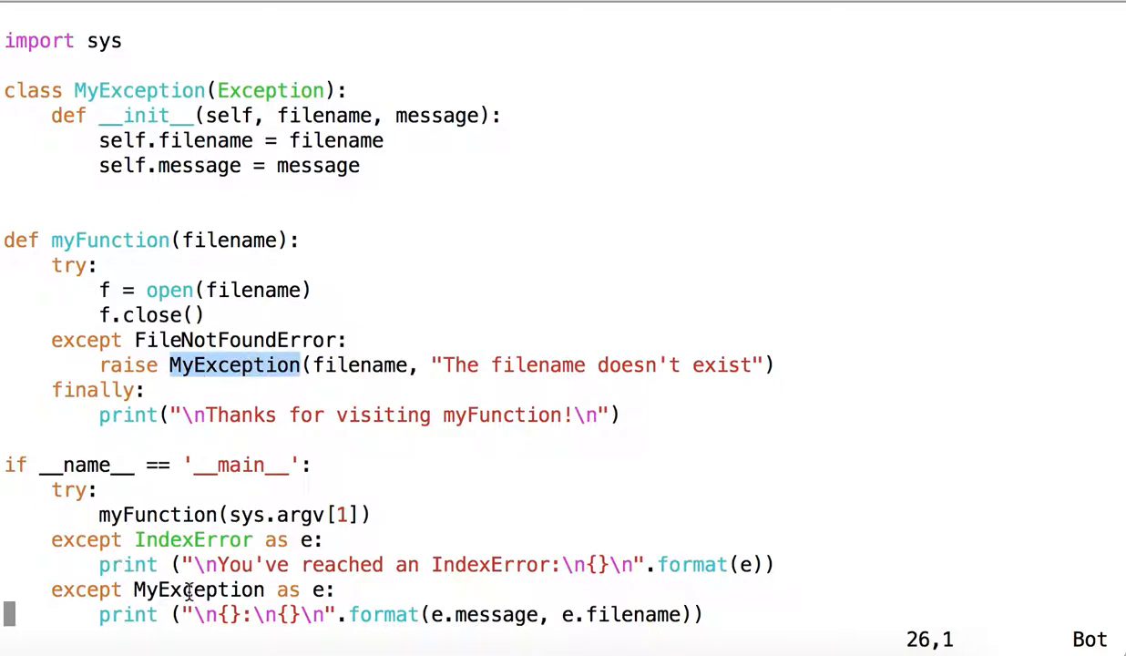
double_click(196, 590)
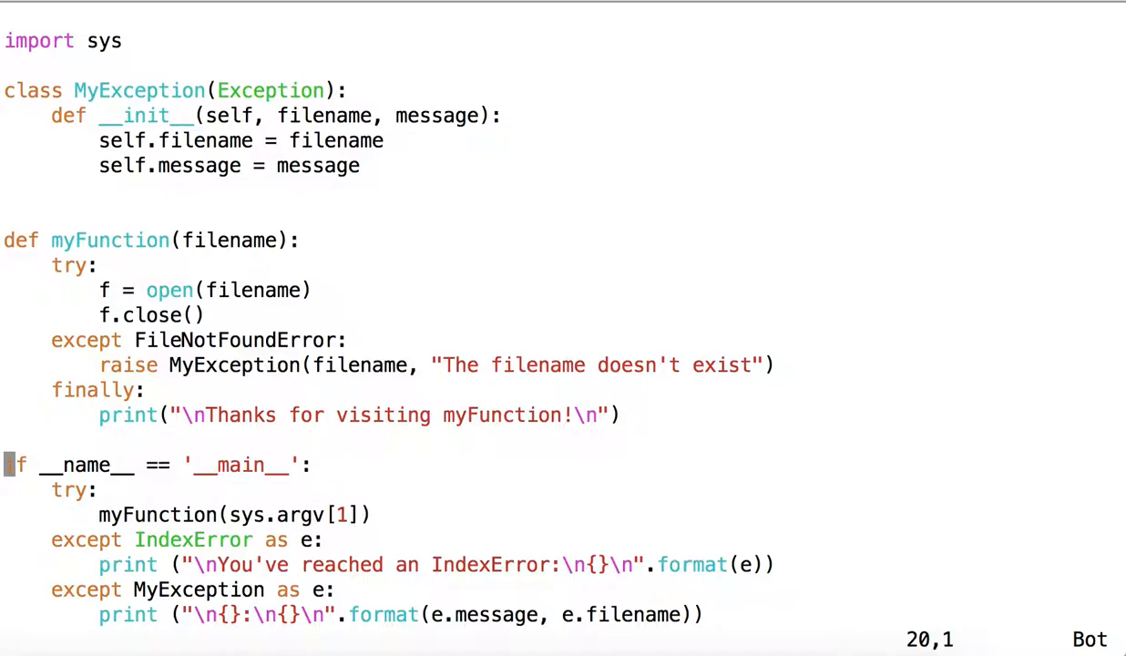
Step: Add the line if not len(sys.argv) == 2: under the main guard
key("o")
type("if not")
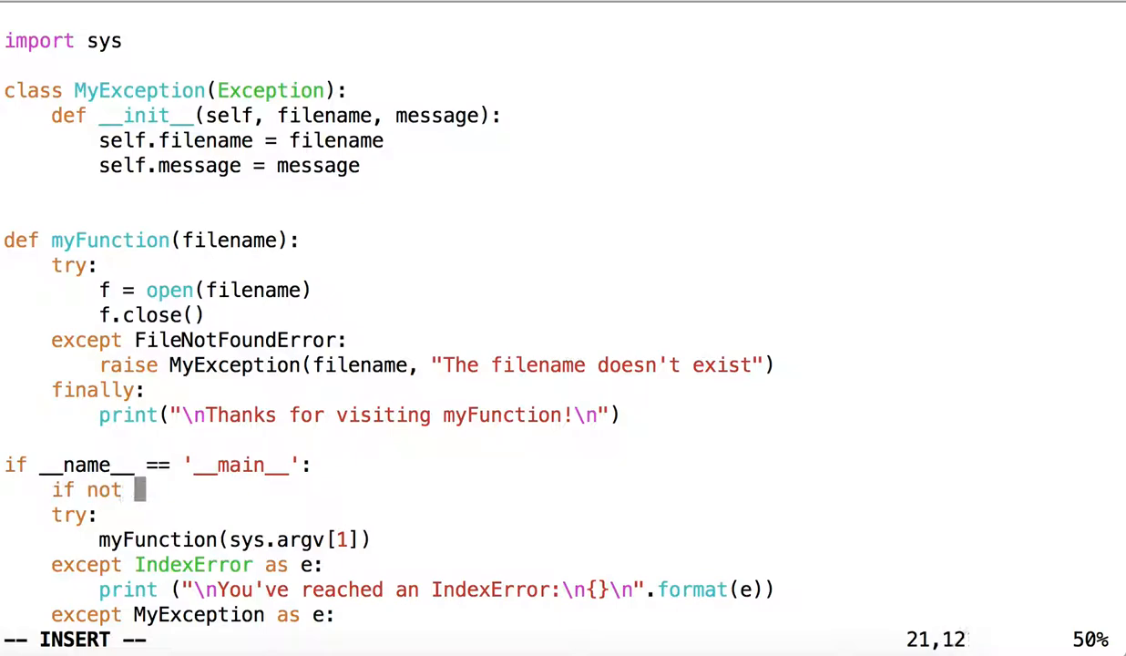
type("len(sys")
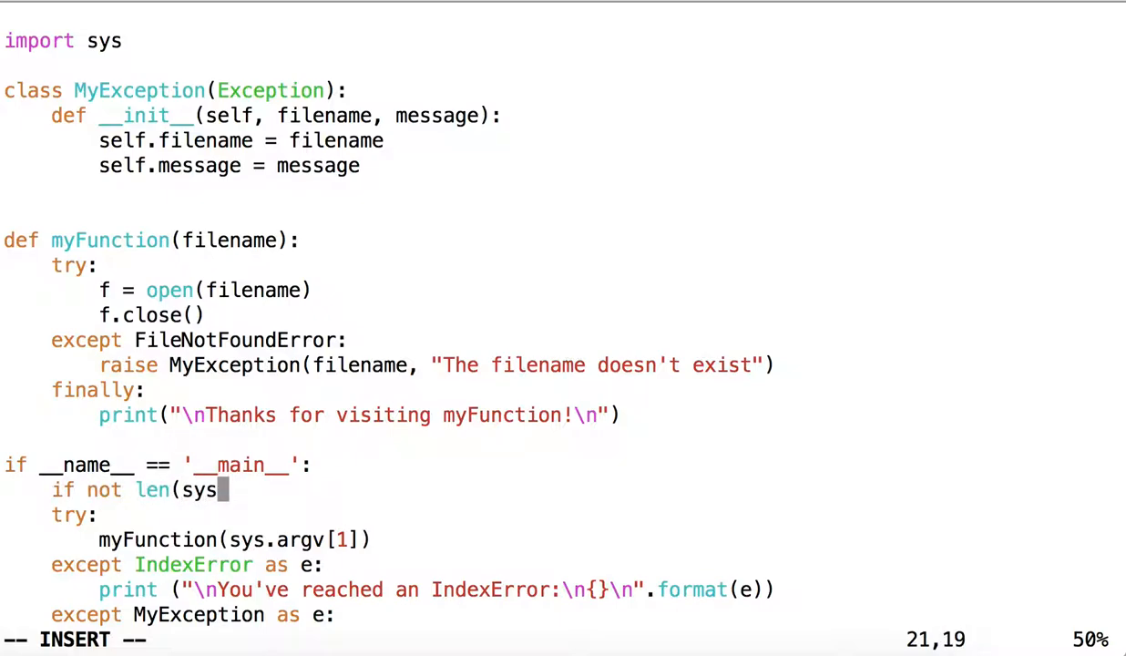
type(".argv) ==")
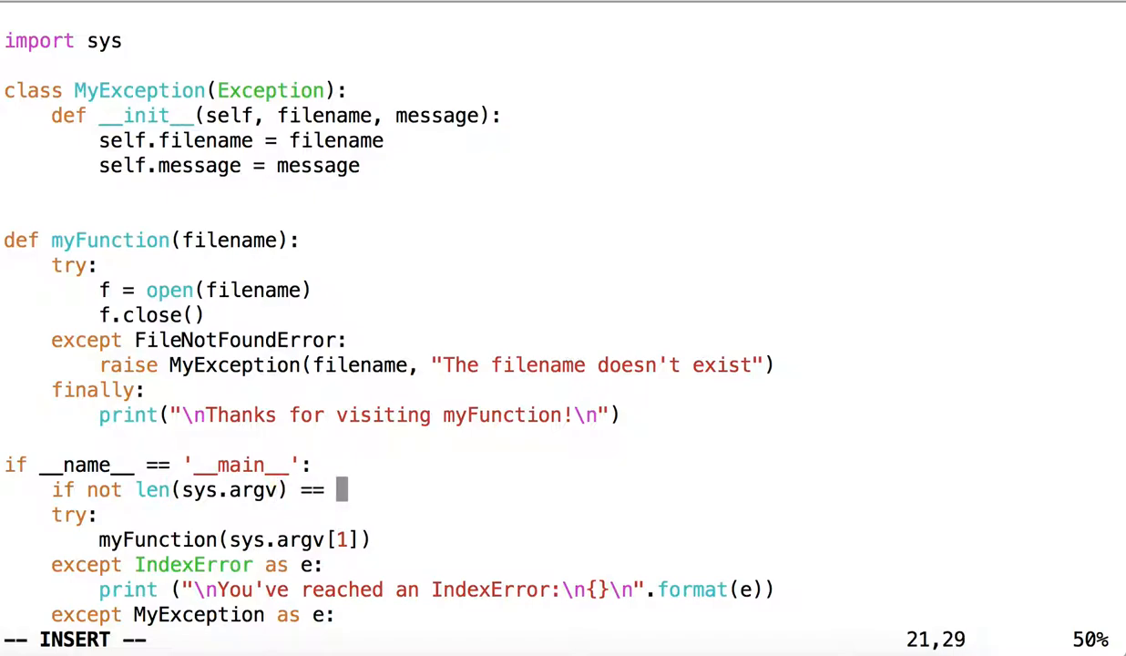
type("2")
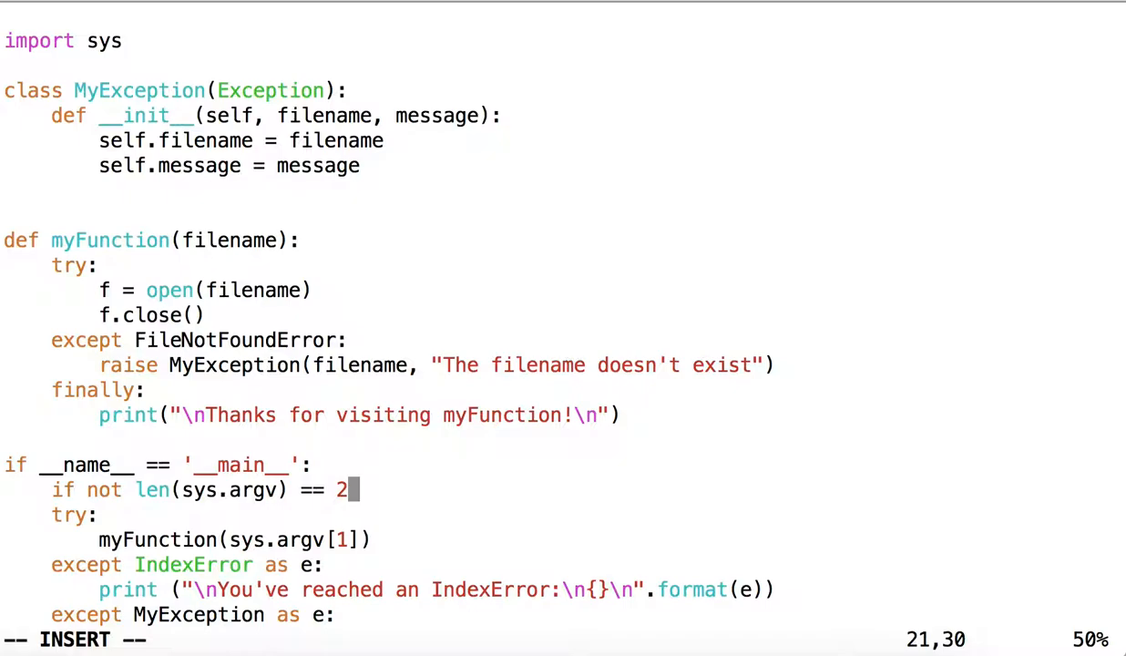
key("Return")
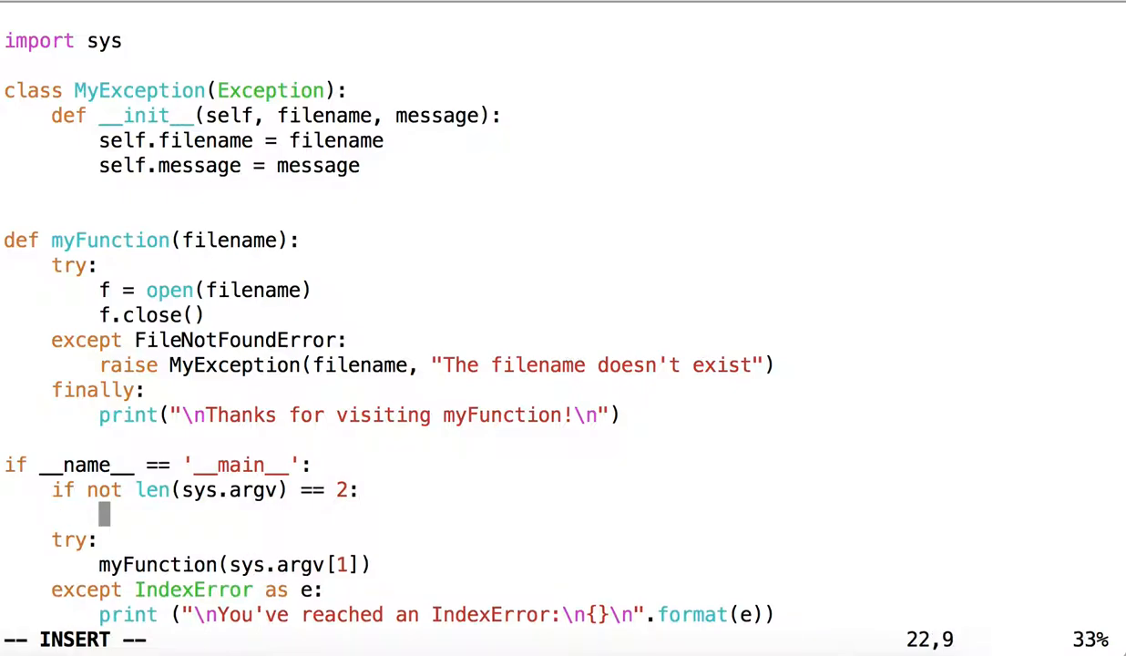
Step: Write print("Usage...") in its body, drop the sys.exit() attempt, and put myFunction under else:
type("print(")
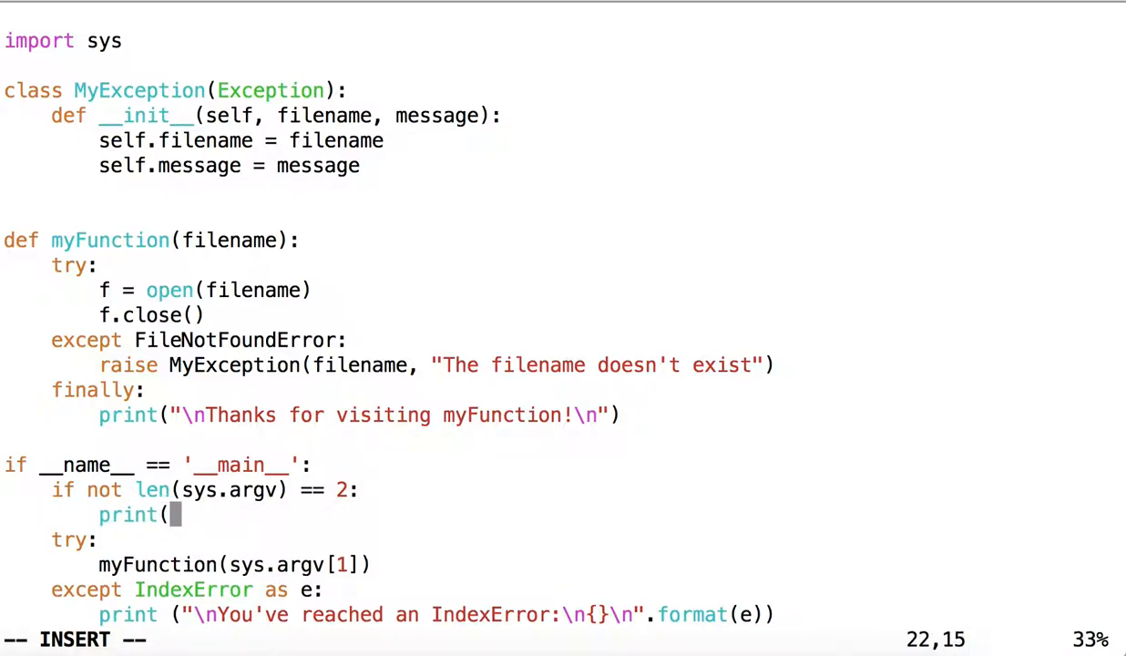
type("\"Usage")
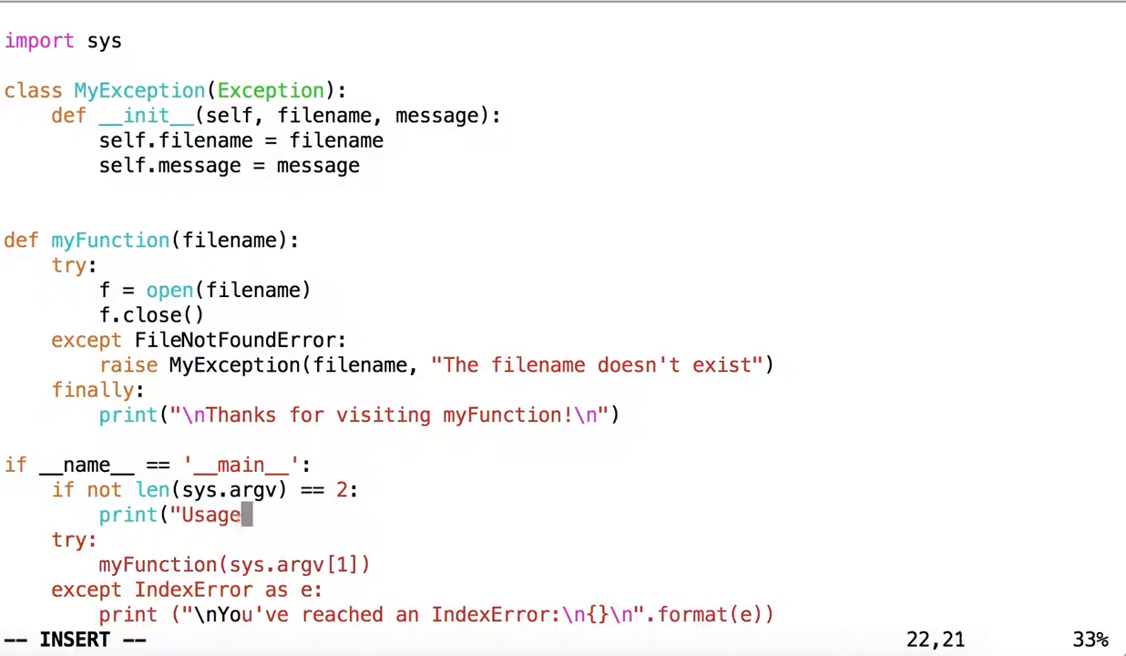
type("...")
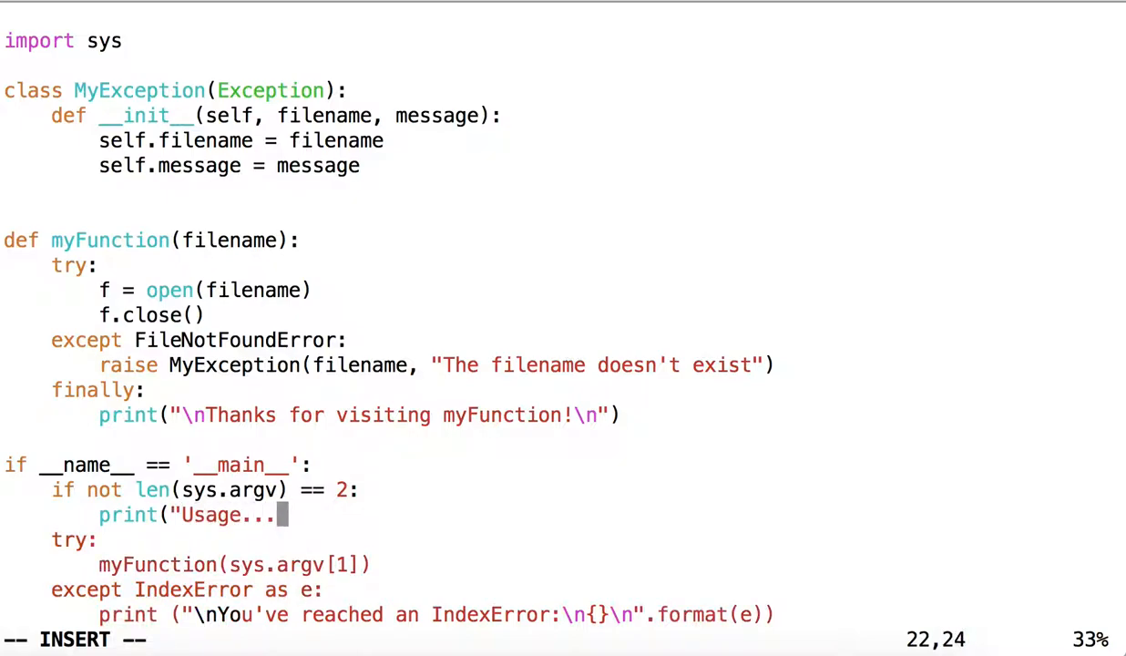
type("s")
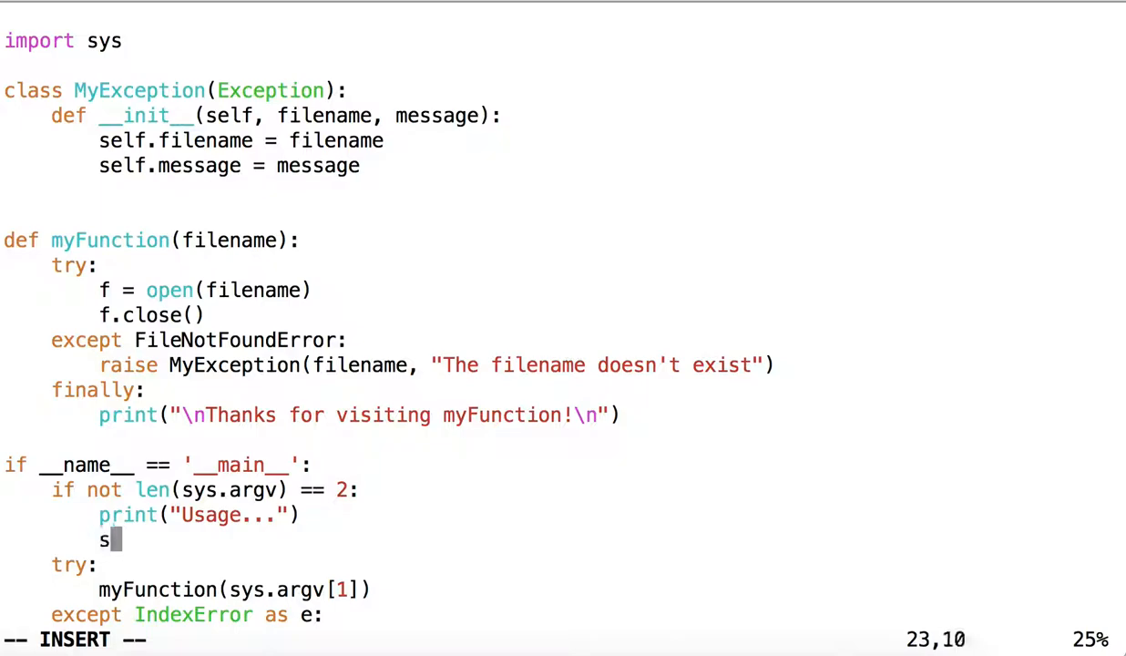
type("ys.exit()")
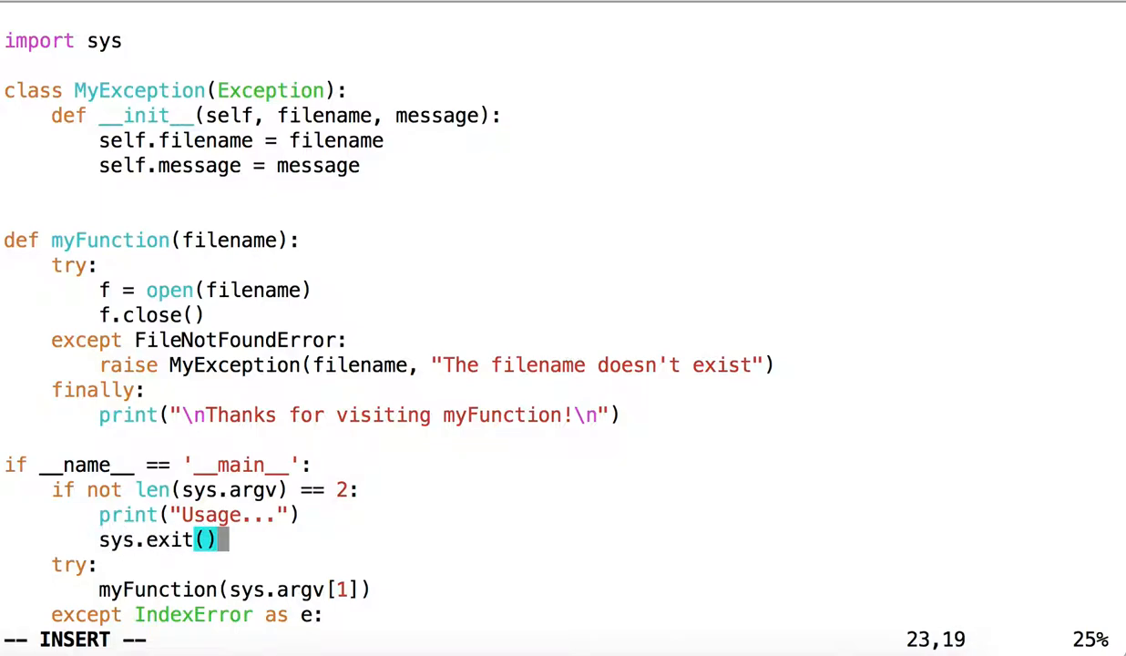
key("BackSpace")
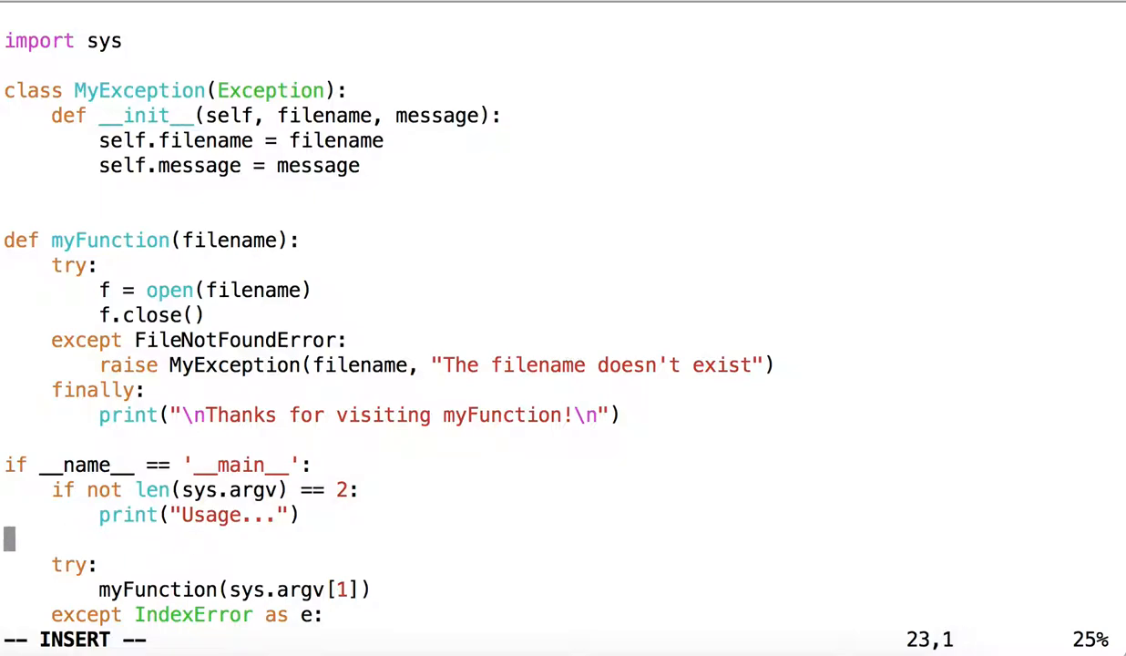
type("else:")
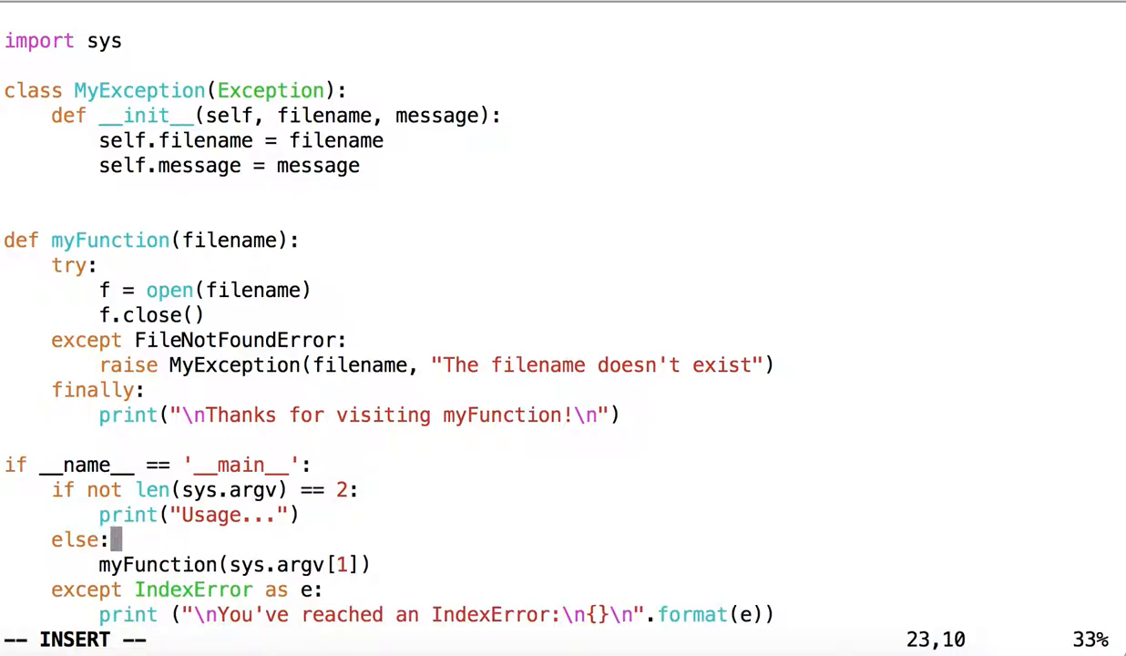
key("Down")
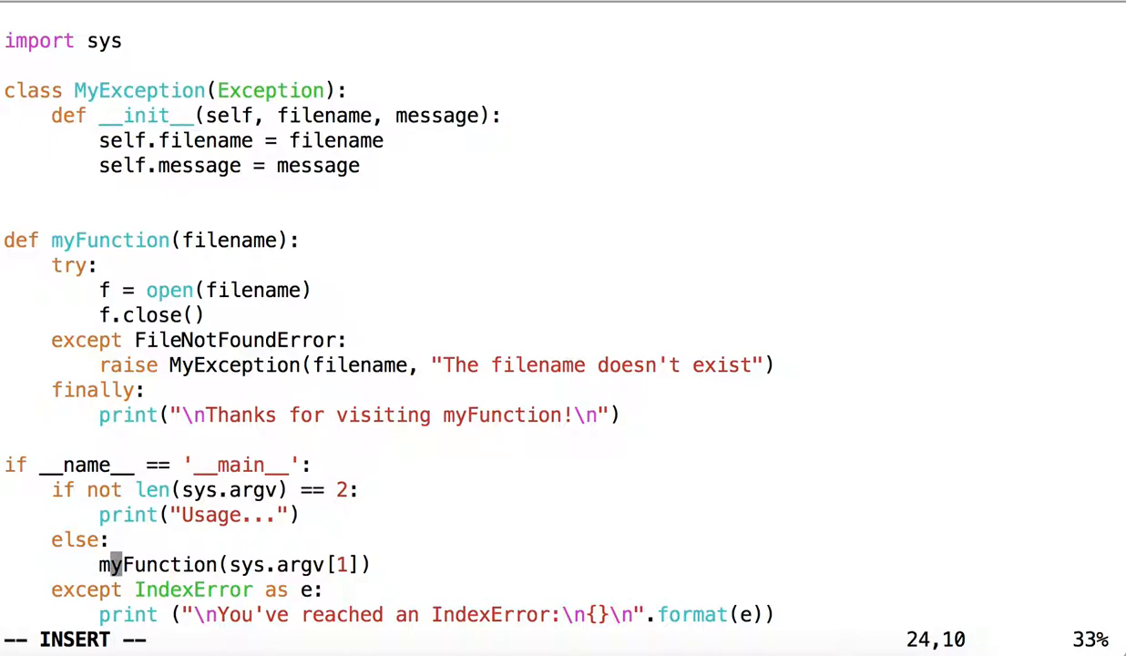